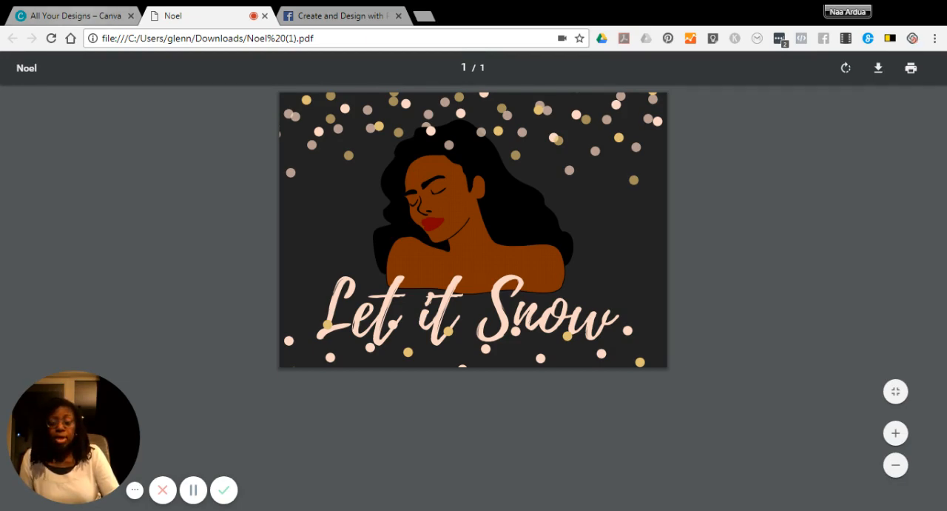
Step: From the home page start a new design in the Card format and let the blank editor load
{"action": "left_click", "coordinate": [74, 15]}
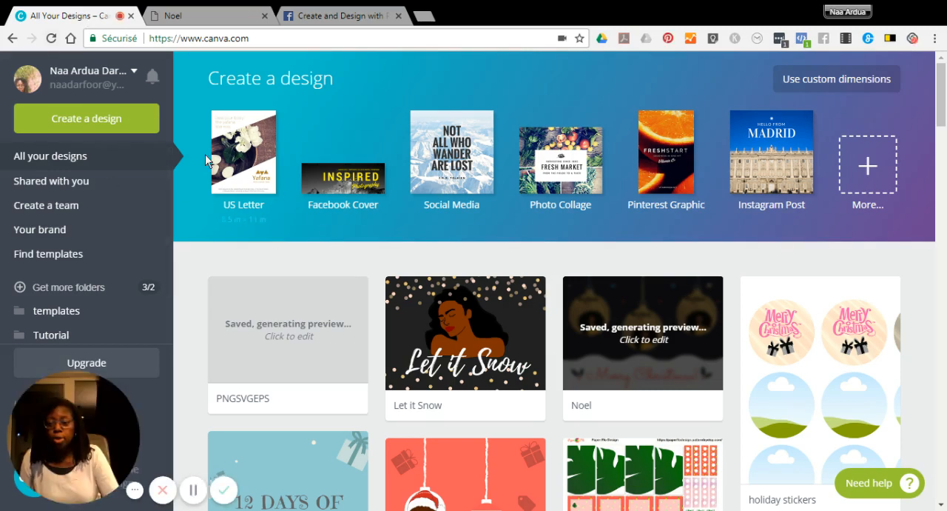
{"action": "mouse_move", "coordinate": [86, 119]}
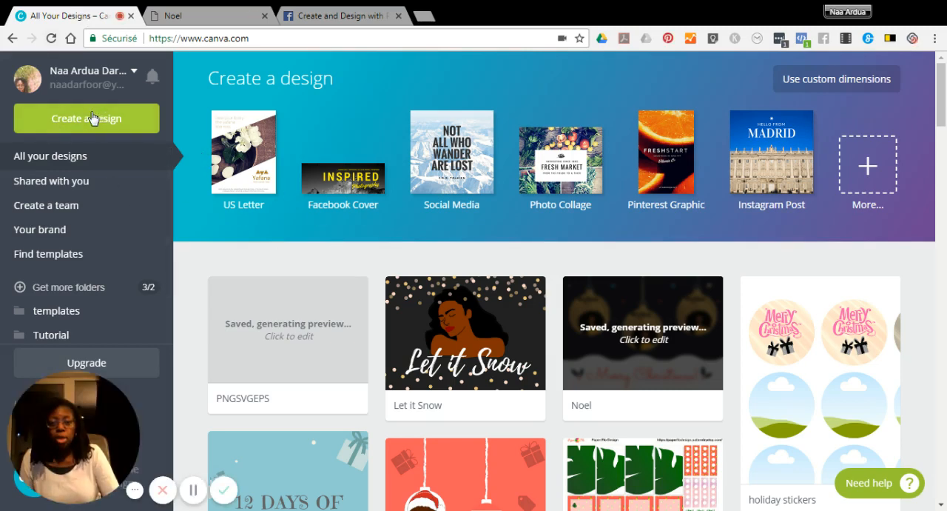
{"action": "left_click", "coordinate": [86, 118]}
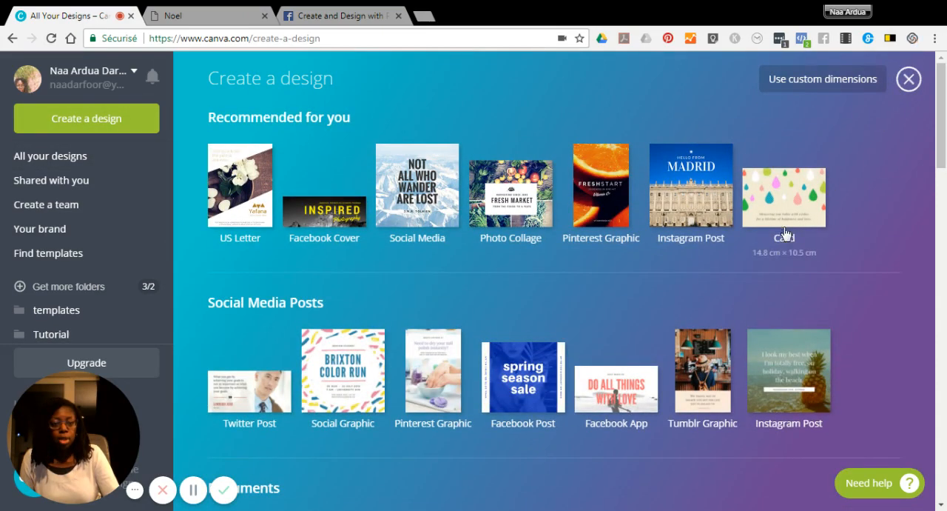
{"action": "left_click", "coordinate": [784, 195]}
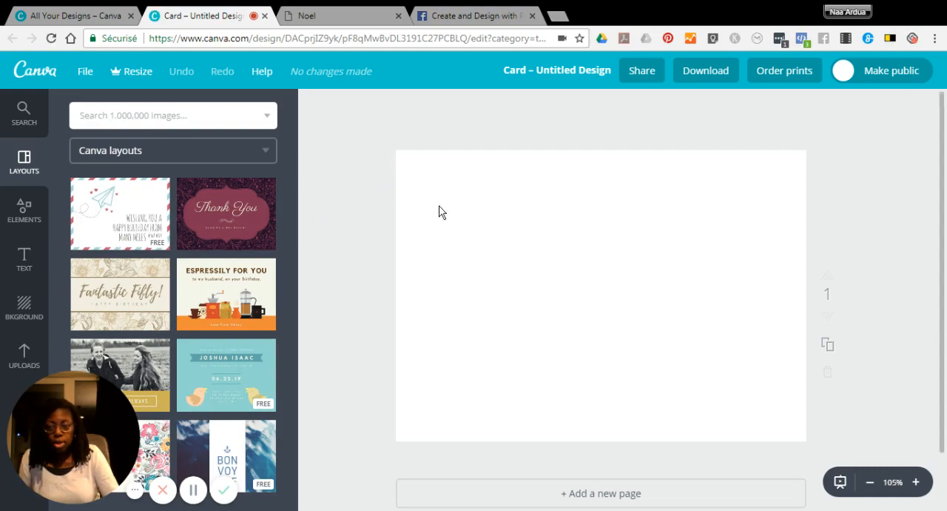
{"action": "mouse_move", "coordinate": [485, 213]}
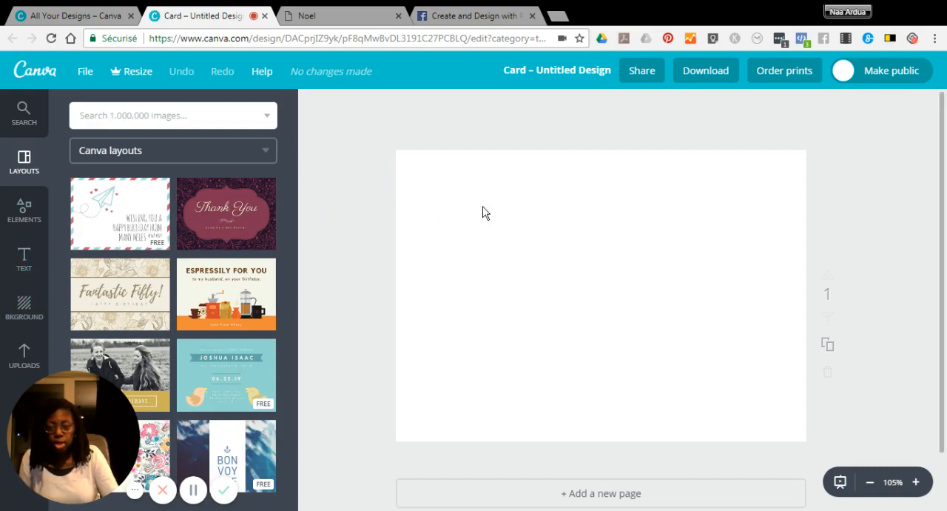
Step: Add custom document colour 232323 and fill the card background with it
{"action": "left_click", "coordinate": [23, 303]}
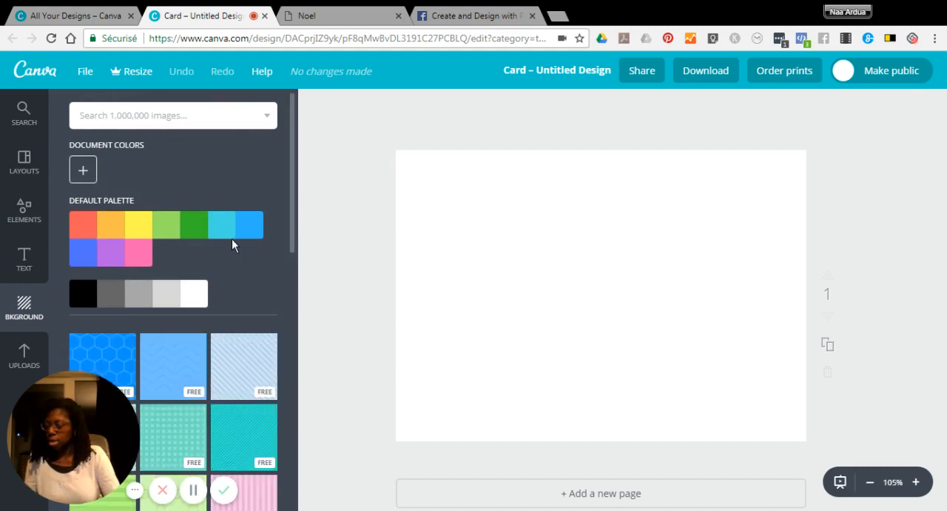
{"action": "mouse_move", "coordinate": [120, 298]}
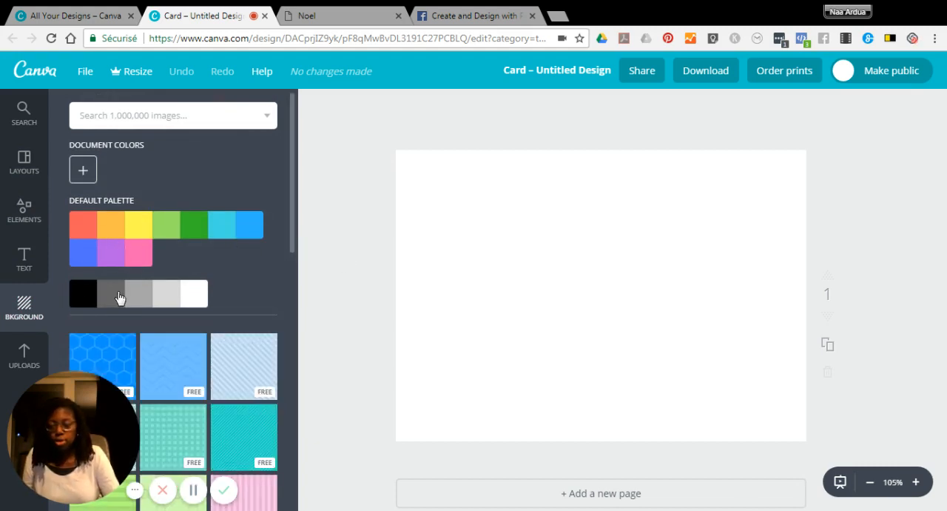
{"action": "mouse_move", "coordinate": [102, 182]}
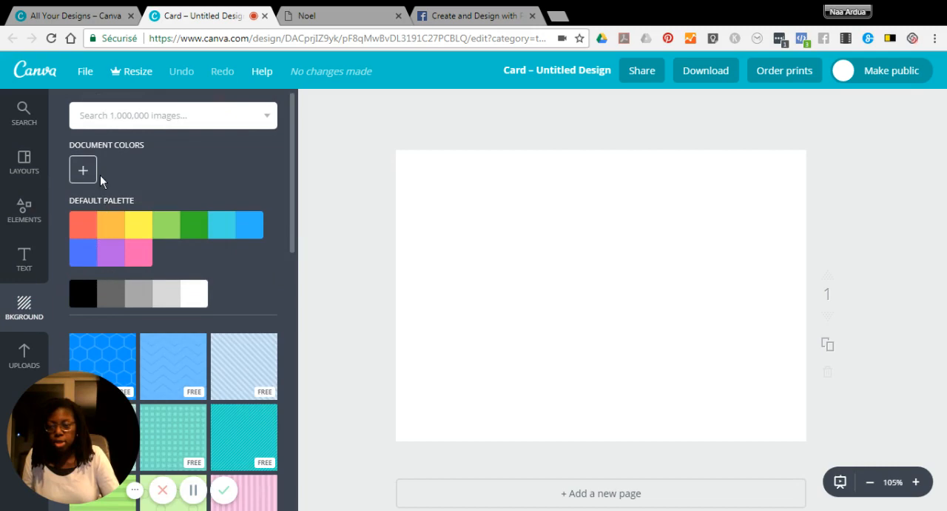
{"action": "left_click", "coordinate": [83, 169]}
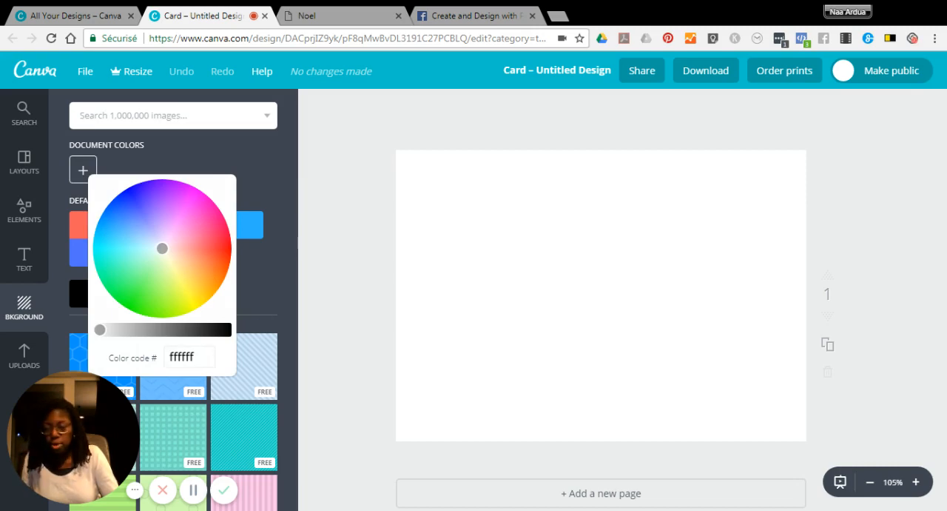
{"action": "left_click", "coordinate": [190, 357]}
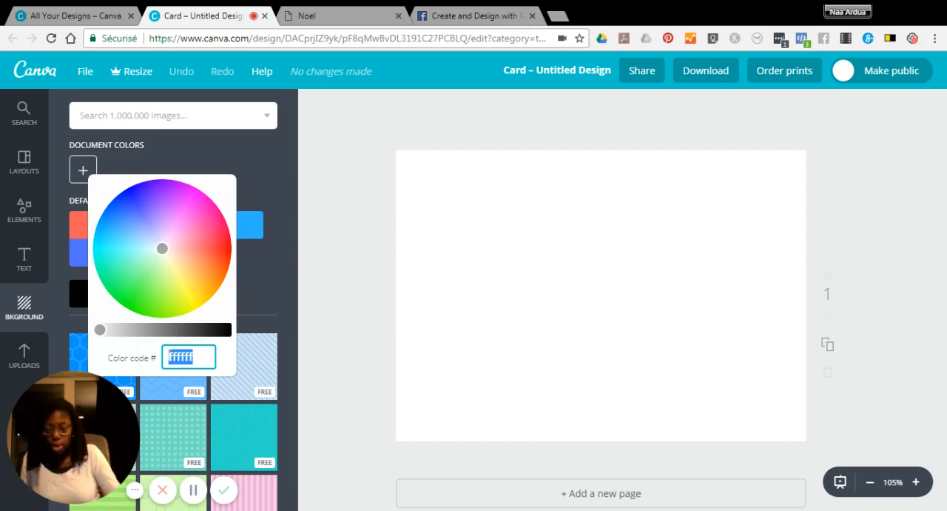
{"action": "type", "text": "232323"}
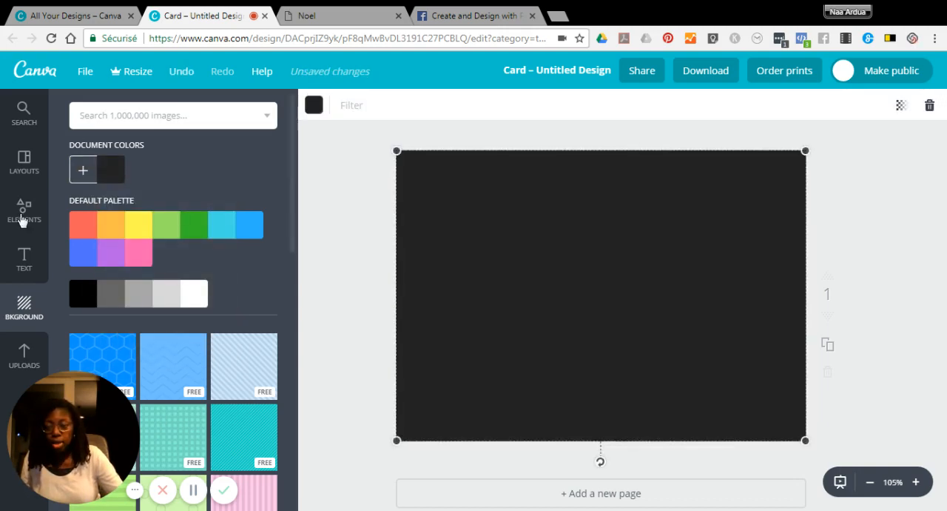
{"action": "mouse_move", "coordinate": [139, 246]}
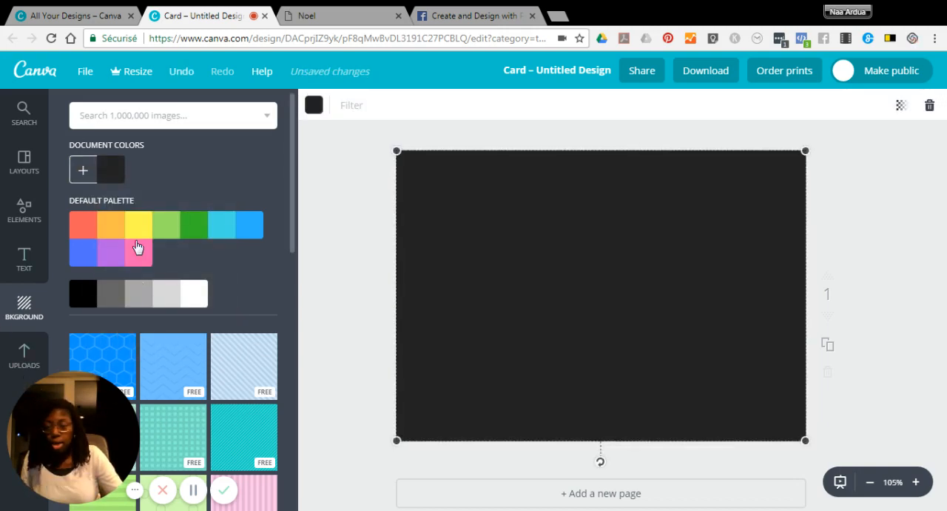
Step: Search images for 'dots confetti' and add a multicoloured confetti strip to the card
{"action": "left_click", "coordinate": [24, 111]}
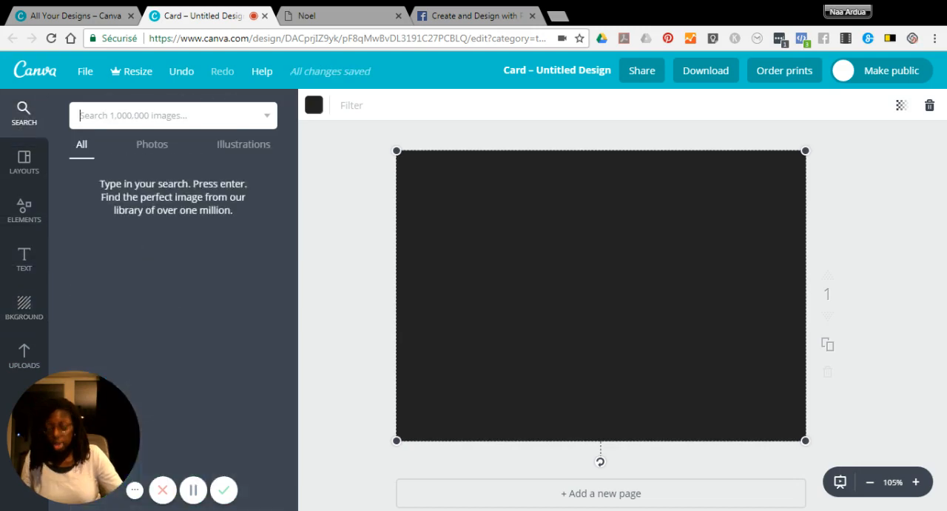
{"action": "type", "text": "dots"}
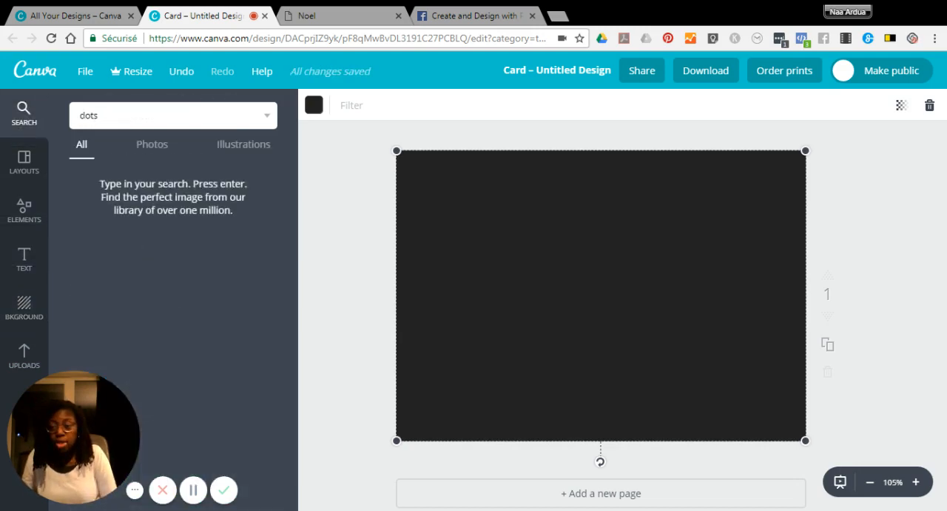
{"action": "type", "text": "confetti"}
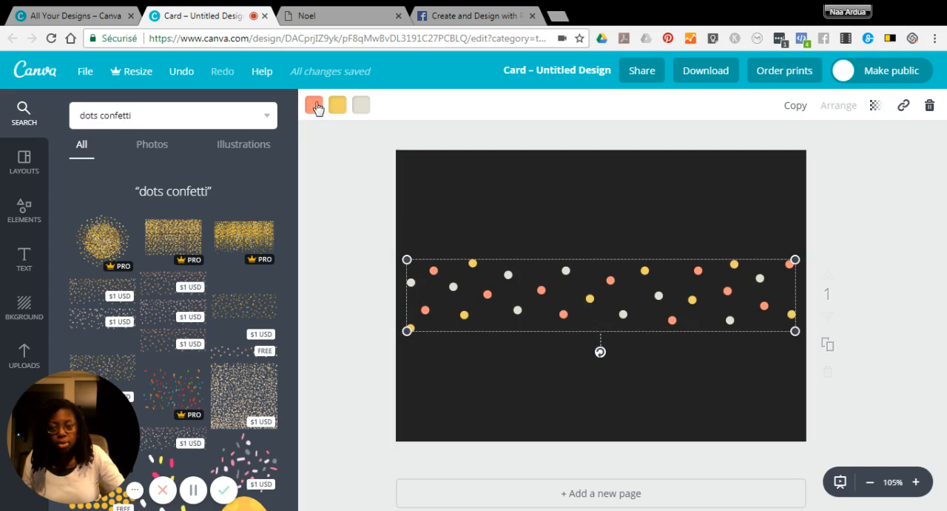
Step: Recolour the first two confetti dot colours with custom hex codes such as e1c076
{"action": "left_click", "coordinate": [314, 104]}
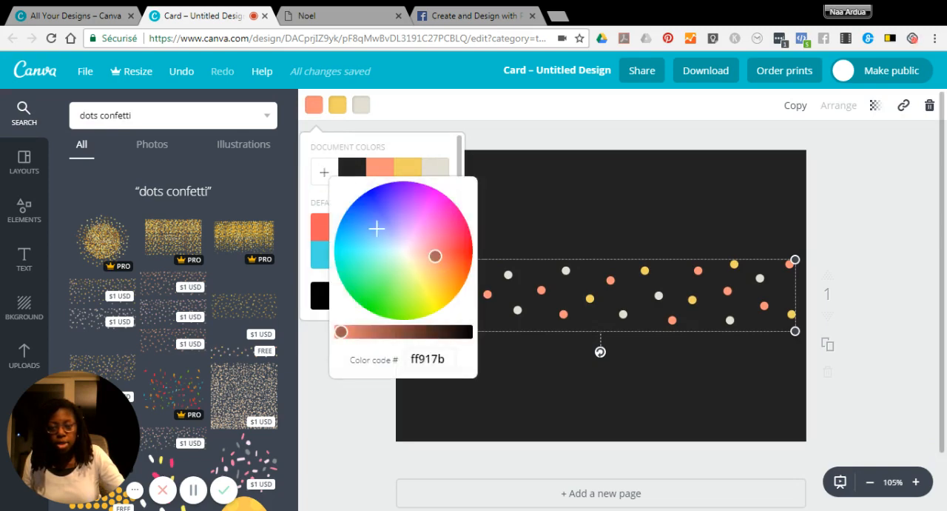
{"action": "left_click", "coordinate": [427, 358]}
{"action": "type", "text": "fcd6c6"}
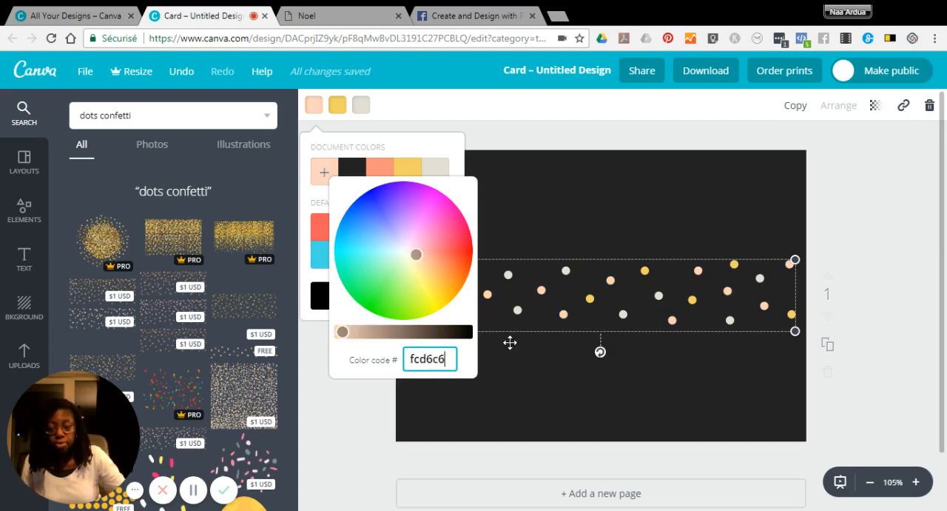
{"action": "mouse_move", "coordinate": [507, 370]}
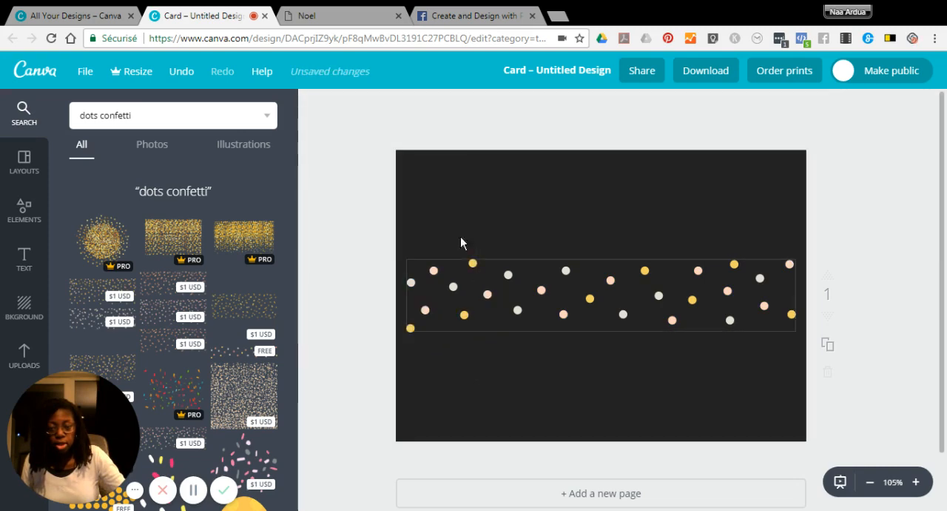
{"action": "left_click", "coordinate": [599, 296]}
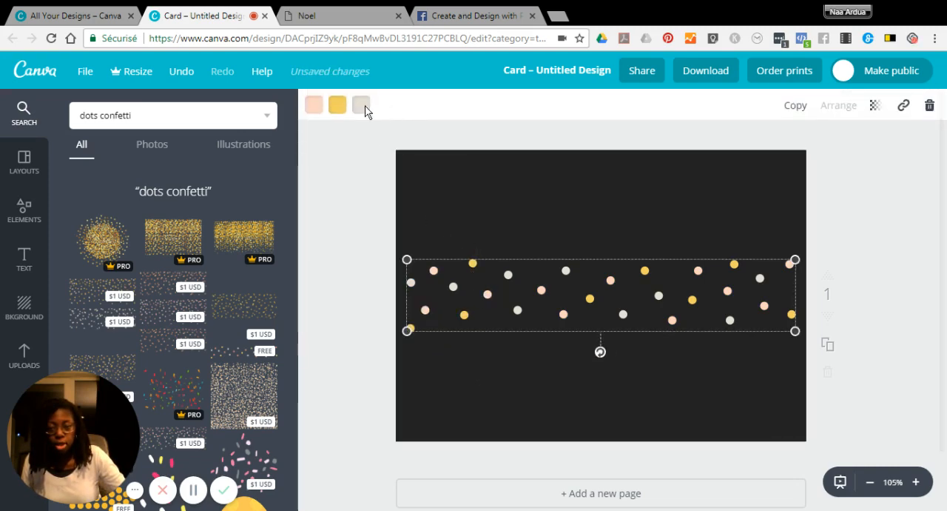
{"action": "left_click", "coordinate": [361, 103]}
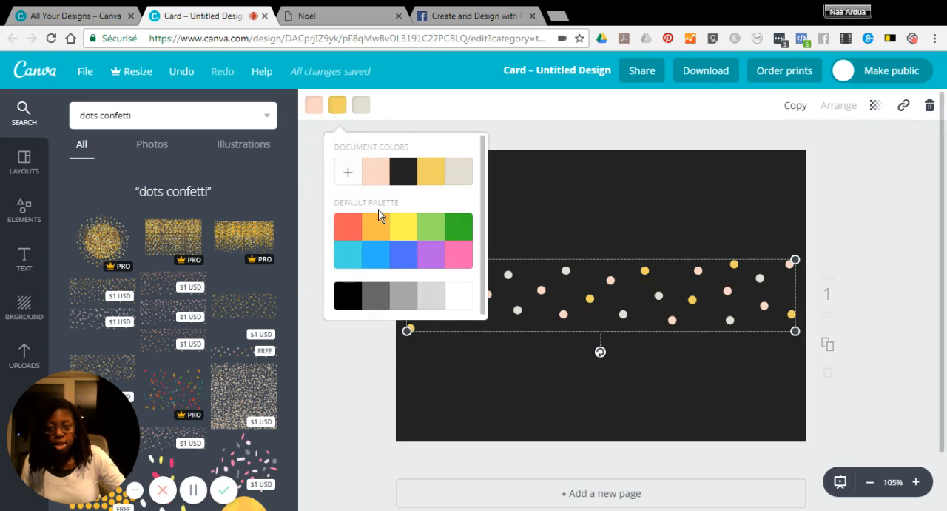
{"action": "left_click", "coordinate": [347, 171]}
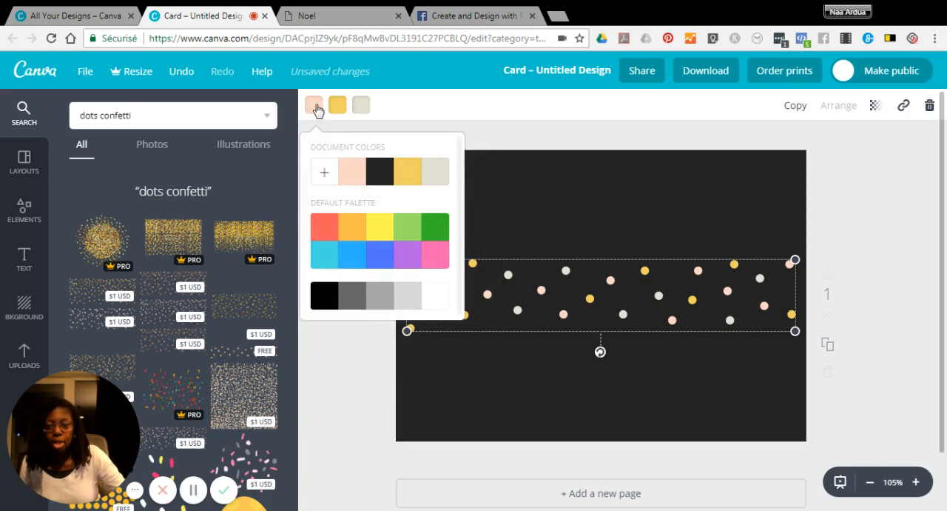
{"action": "mouse_move", "coordinate": [328, 154]}
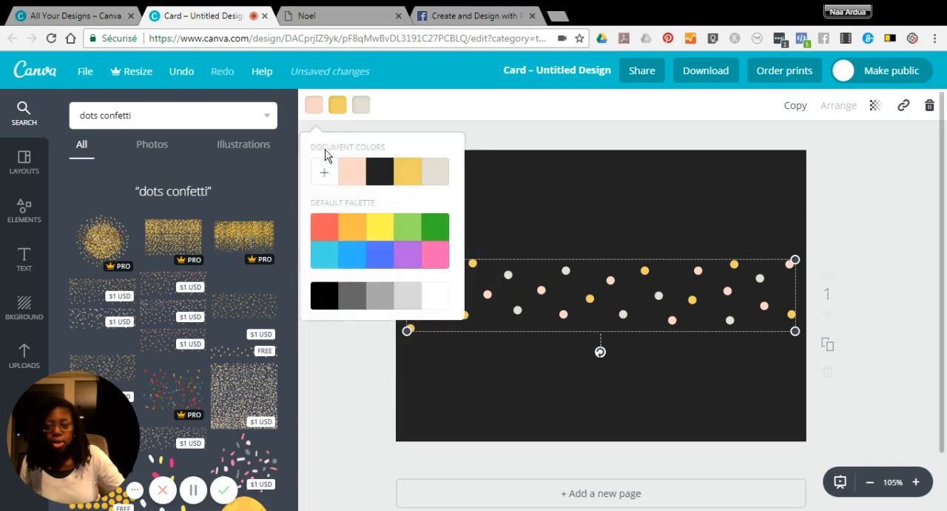
{"action": "left_click", "coordinate": [322, 172]}
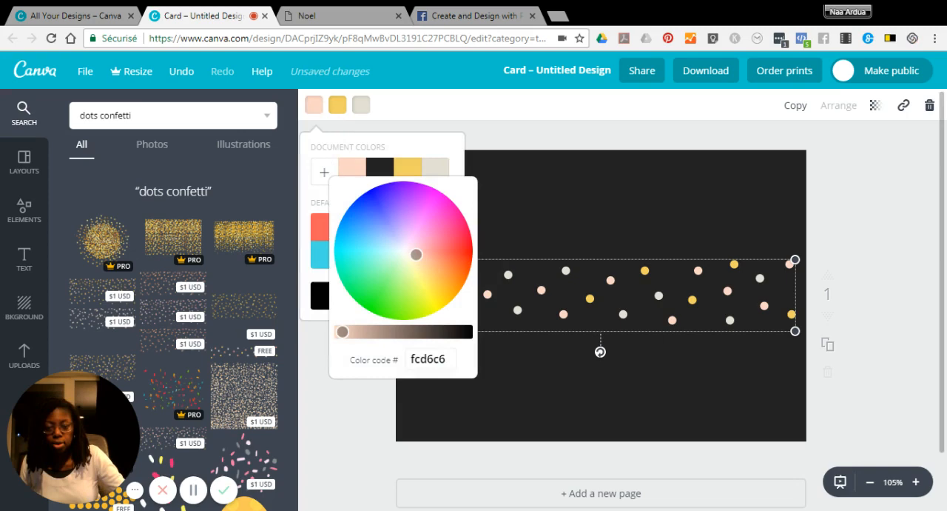
Step: Recolour the remaining dot colours to gold and beige shades like e3e0d5, then deselect
{"action": "left_click", "coordinate": [430, 358]}
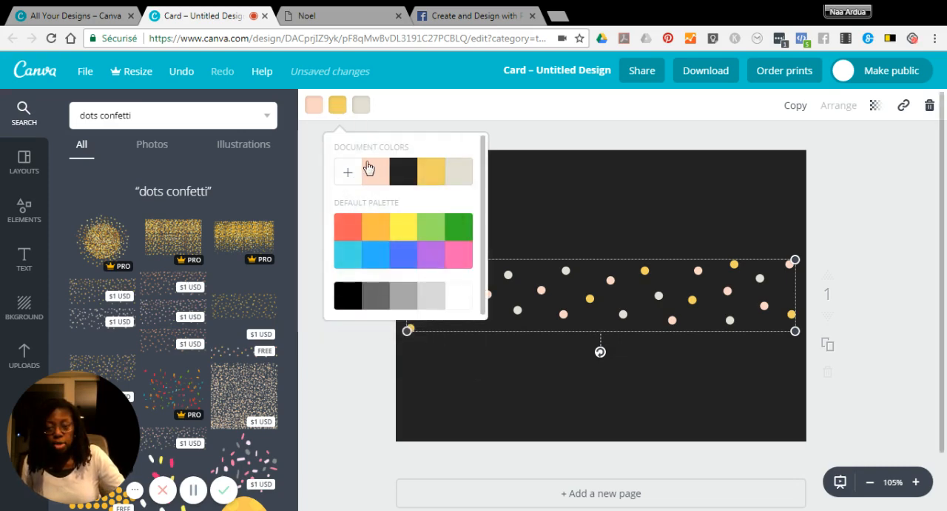
{"action": "left_click", "coordinate": [346, 172]}
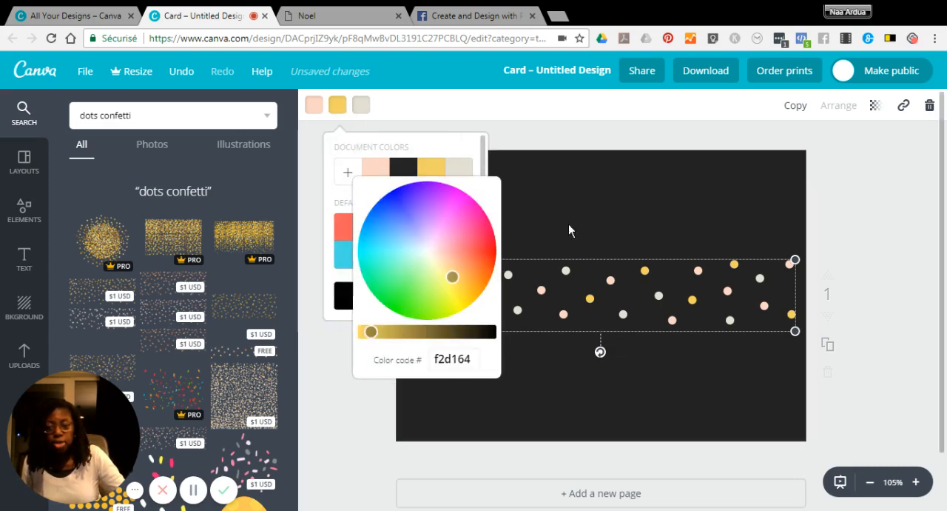
{"action": "left_click", "coordinate": [453, 358]}
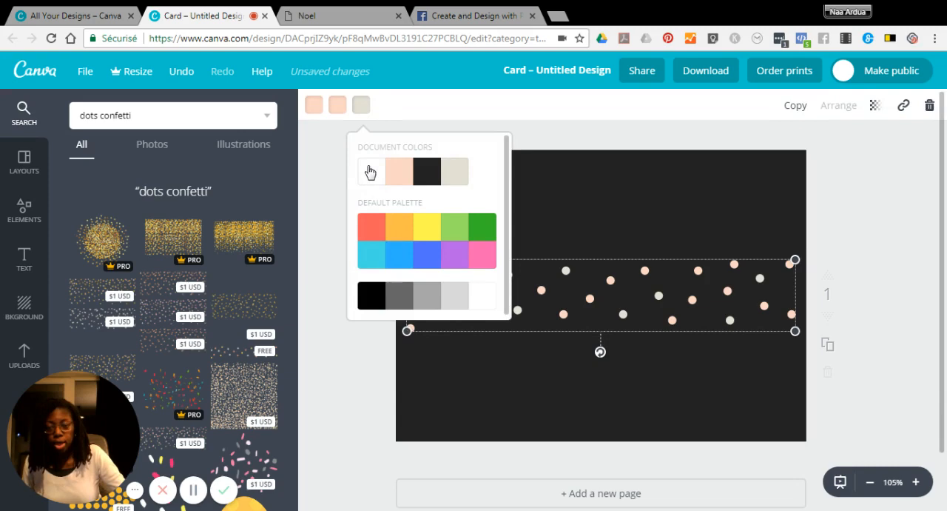
{"action": "left_click", "coordinate": [370, 172]}
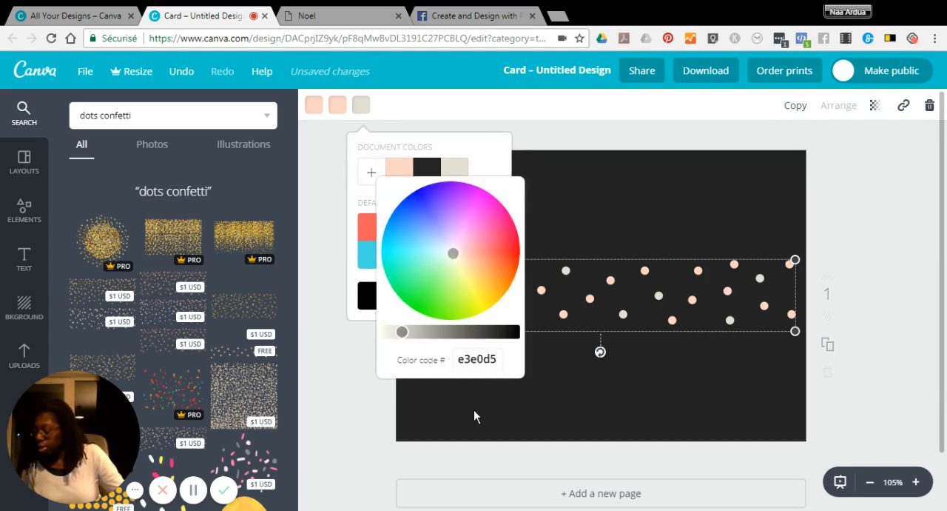
{"action": "left_click", "coordinate": [476, 358]}
{"action": "type", "text": "e1c076"}
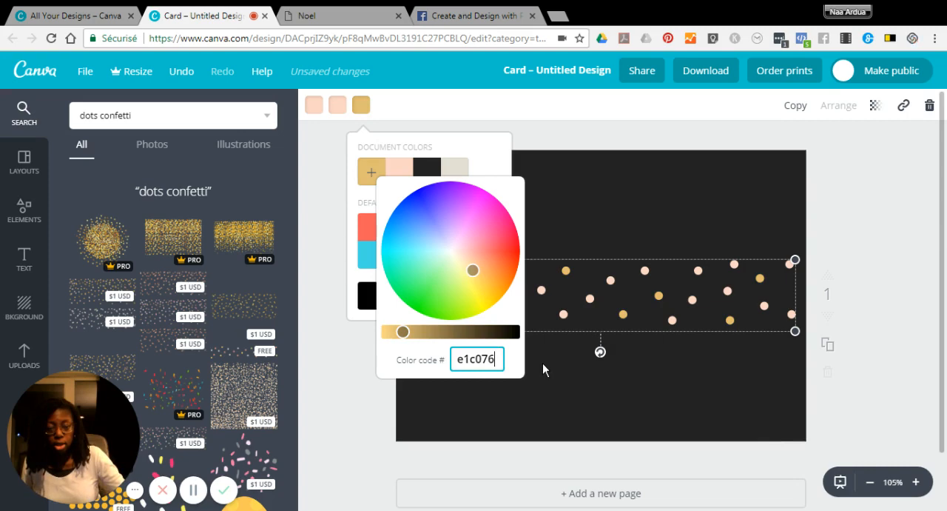
{"action": "left_click", "coordinate": [763, 284]}
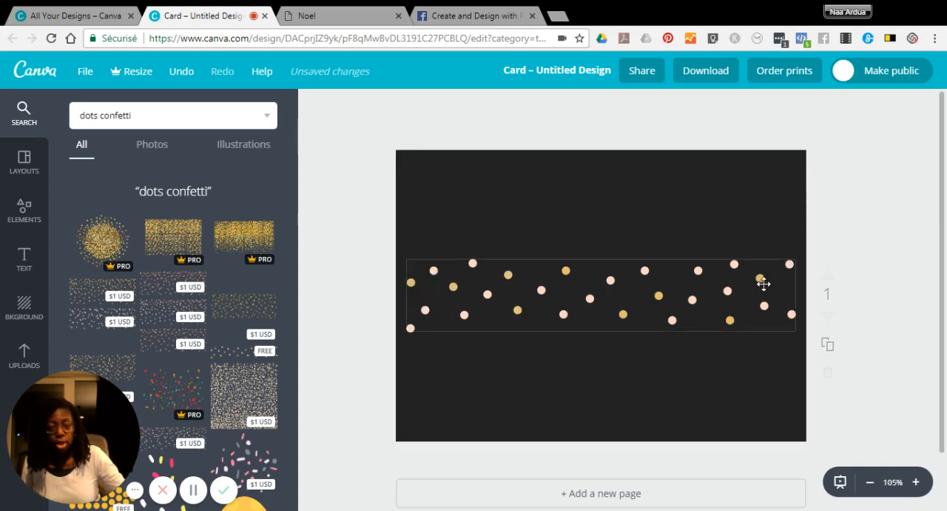
Step: Move the confetti band to the bottom edge and stretch it to the card's full width
{"action": "left_click_drag", "start_coordinate": [763, 284], "coordinate": [722, 328]}
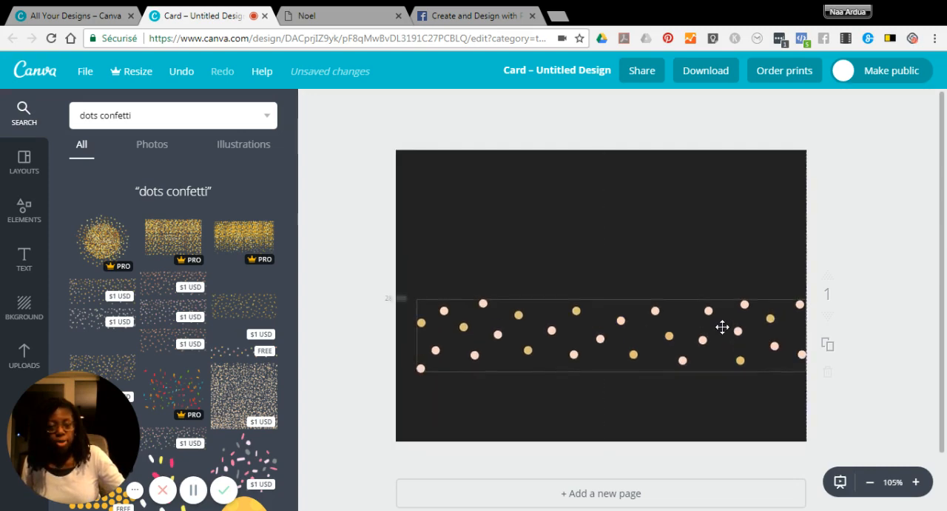
{"action": "left_click_drag", "start_coordinate": [722, 327], "coordinate": [705, 387]}
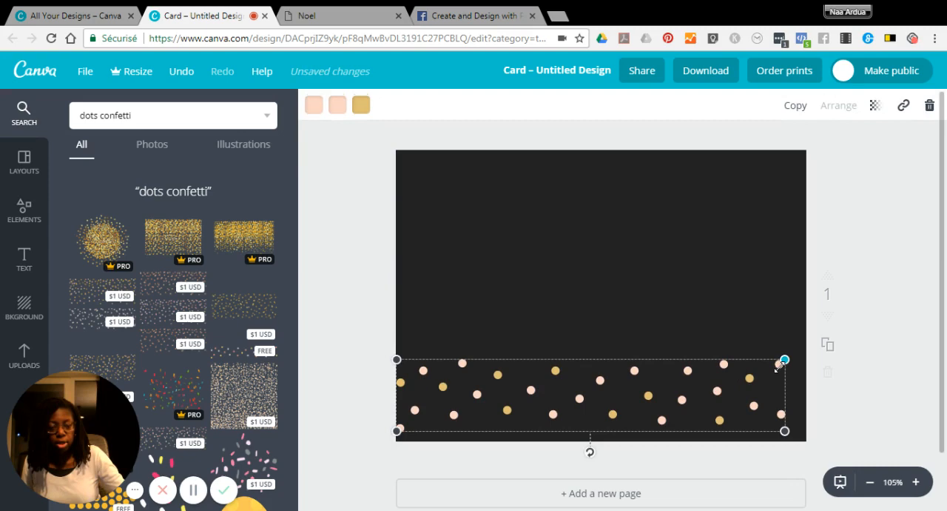
{"action": "left_click_drag", "start_coordinate": [784, 358], "coordinate": [822, 432]}
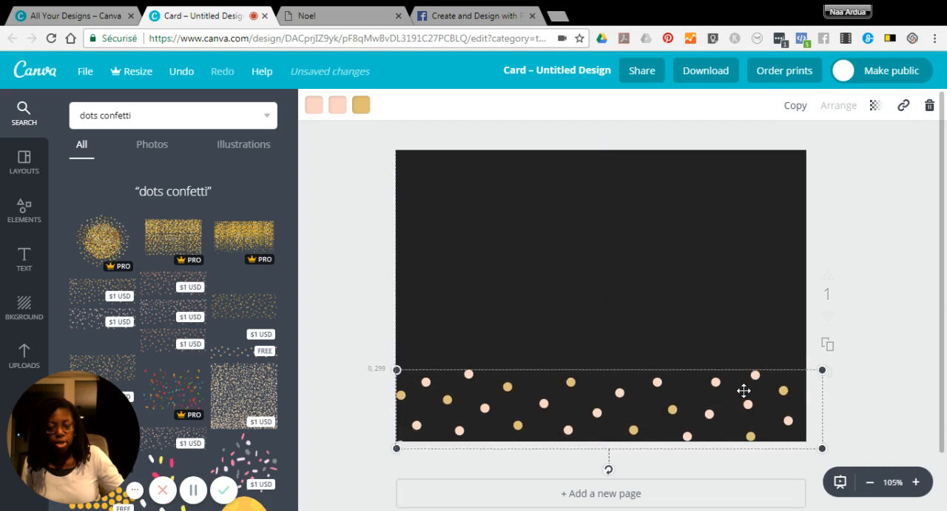
{"action": "left_click_drag", "start_coordinate": [743, 390], "coordinate": [743, 393]}
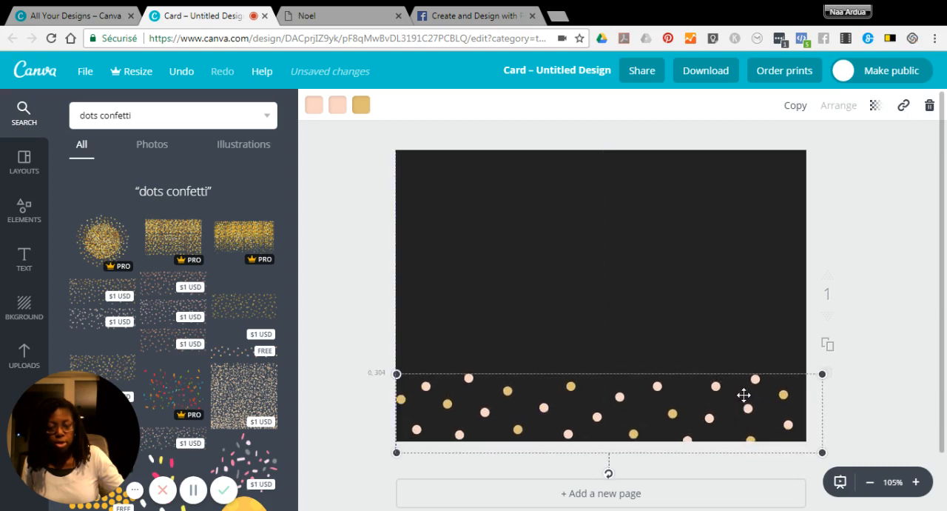
{"action": "left_click_drag", "start_coordinate": [743, 394], "coordinate": [743, 400]}
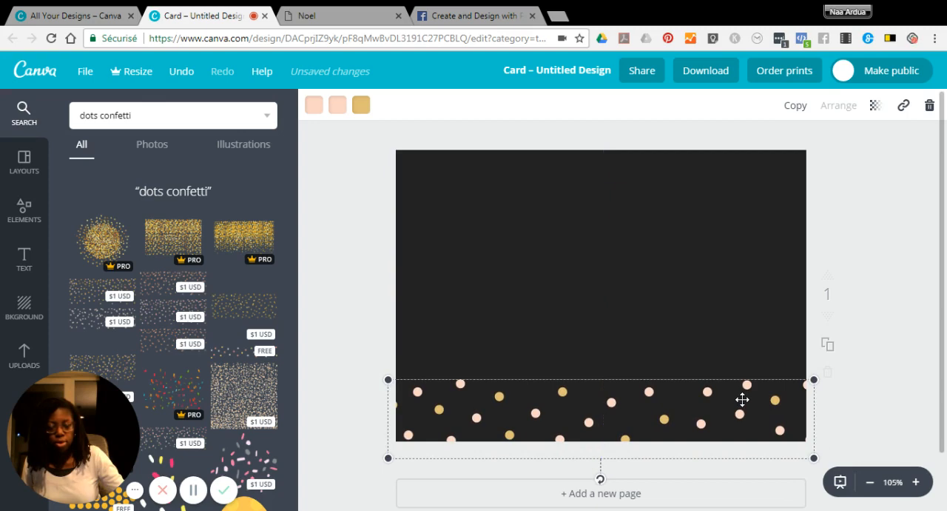
{"action": "mouse_move", "coordinate": [707, 411]}
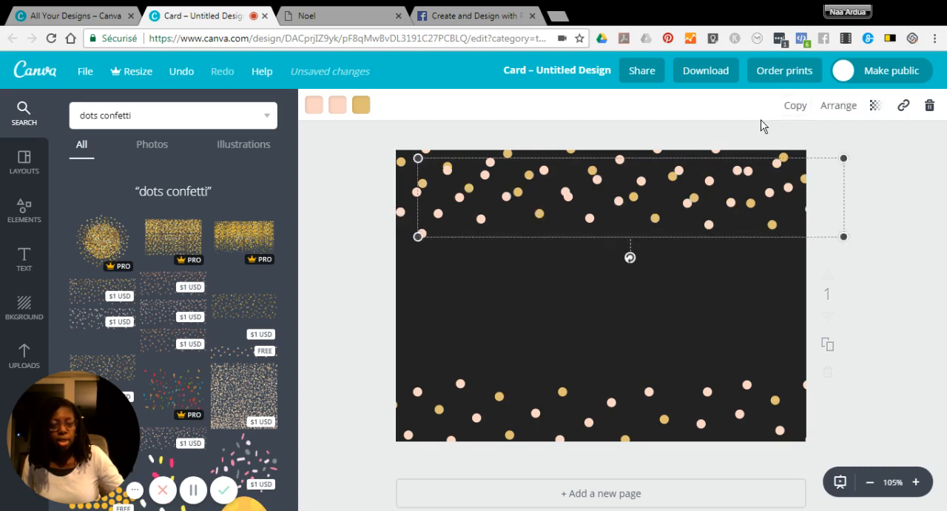
Step: Fade the top confetti copy to about 46 transparency, tilt it and place it along the top edge
{"action": "left_click", "coordinate": [875, 105]}
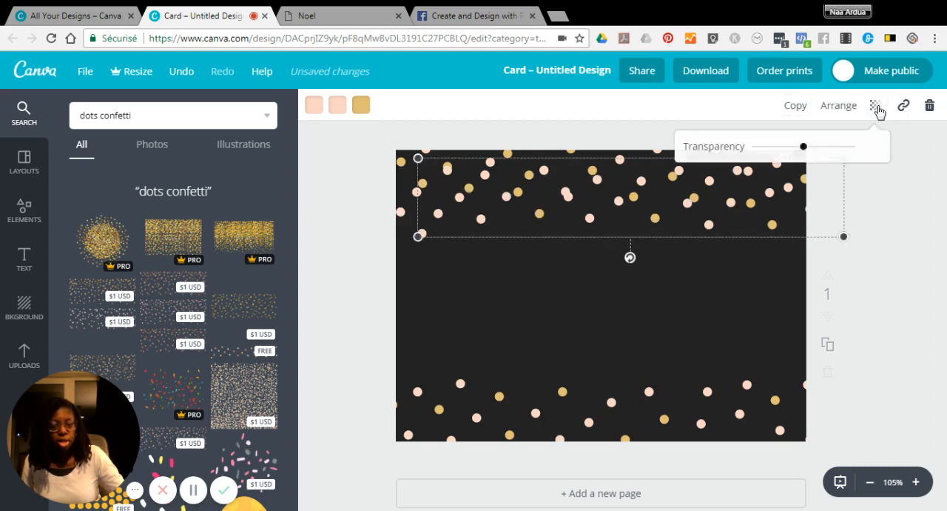
{"action": "left_click_drag", "start_coordinate": [804, 145], "coordinate": [850, 145]}
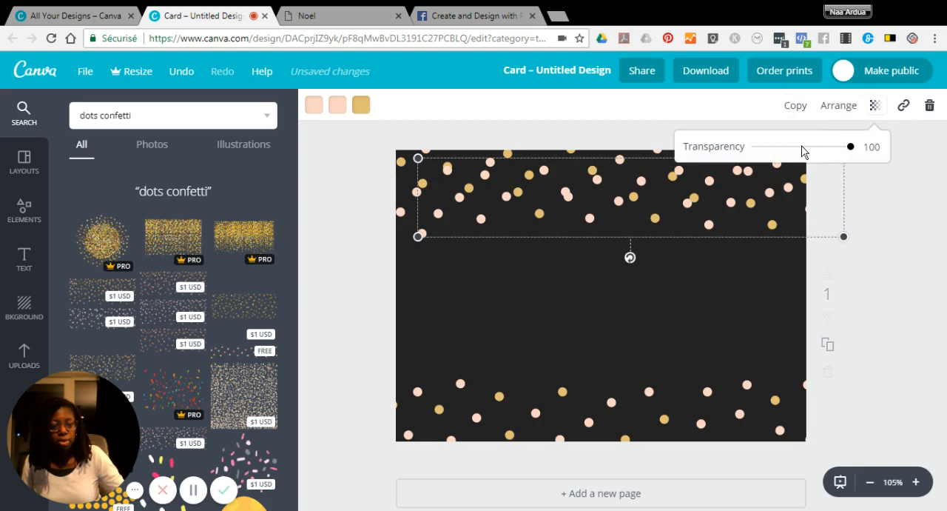
{"action": "left_click_drag", "start_coordinate": [849, 146], "coordinate": [800, 146]}
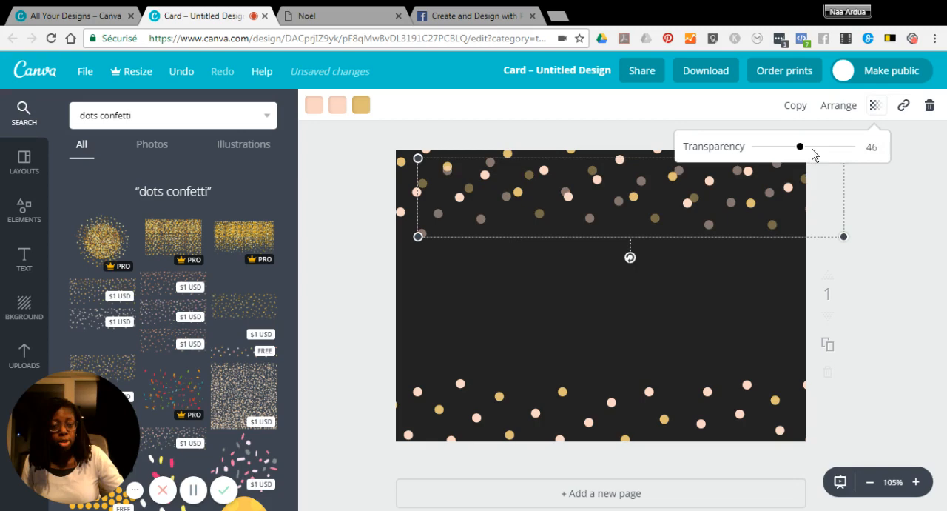
{"action": "left_click_drag", "start_coordinate": [799, 145], "coordinate": [810, 145]}
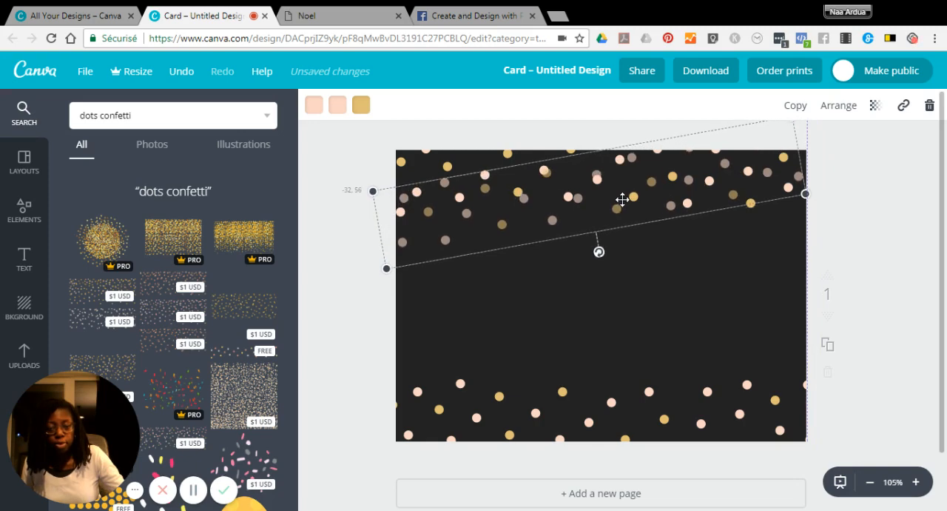
{"action": "mouse_move", "coordinate": [705, 153]}
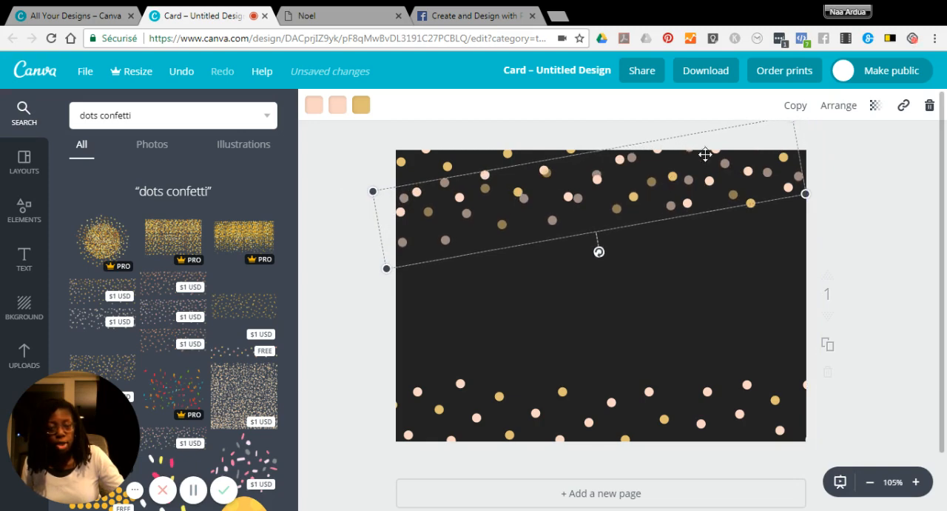
{"action": "left_click_drag", "start_coordinate": [705, 154], "coordinate": [648, 194]}
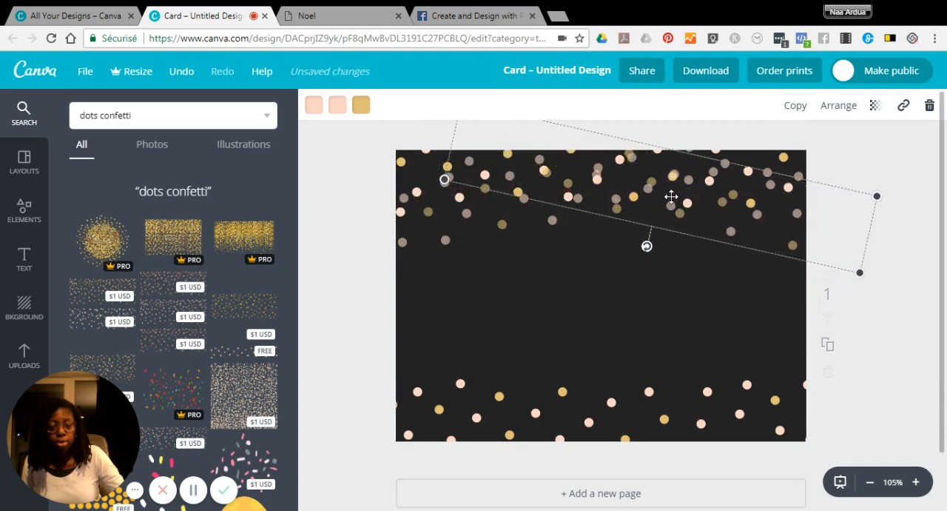
{"action": "left_click_drag", "start_coordinate": [672, 196], "coordinate": [683, 214]}
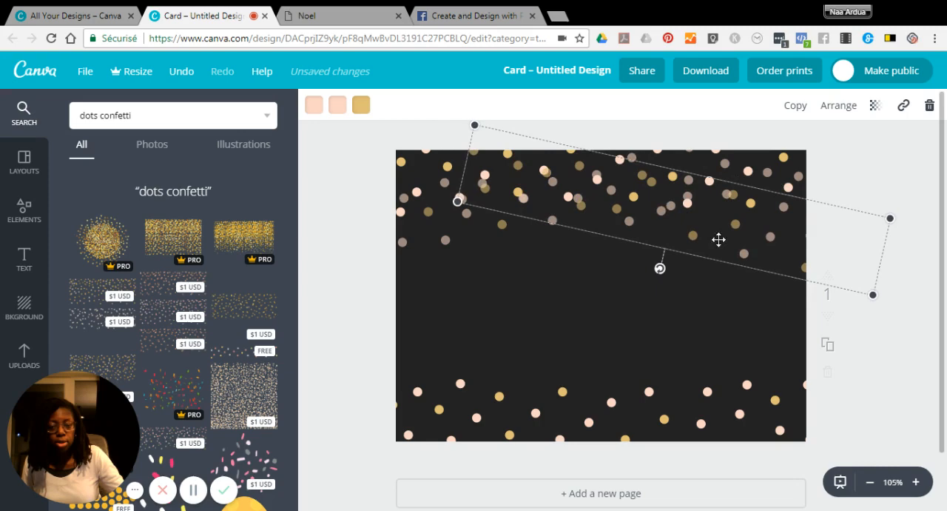
{"action": "left_click", "coordinate": [500, 320]}
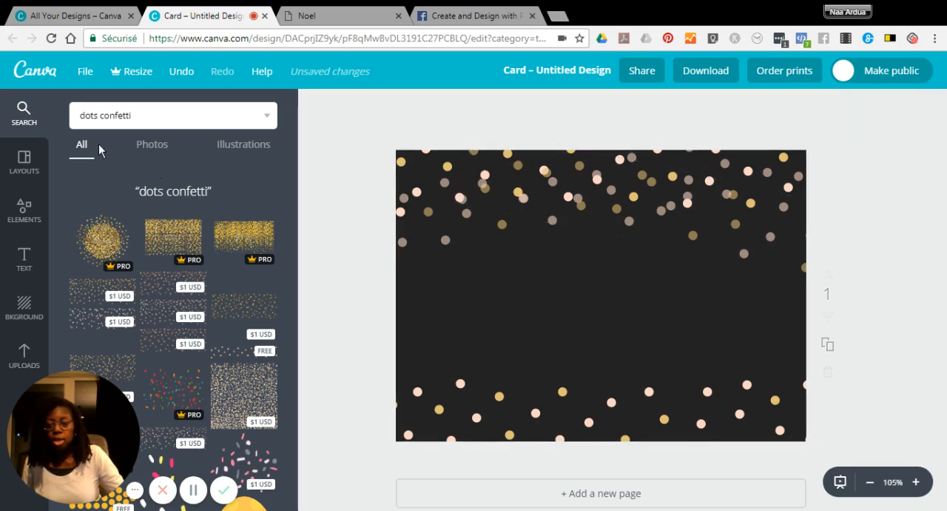
{"action": "mouse_move", "coordinate": [24, 259]}
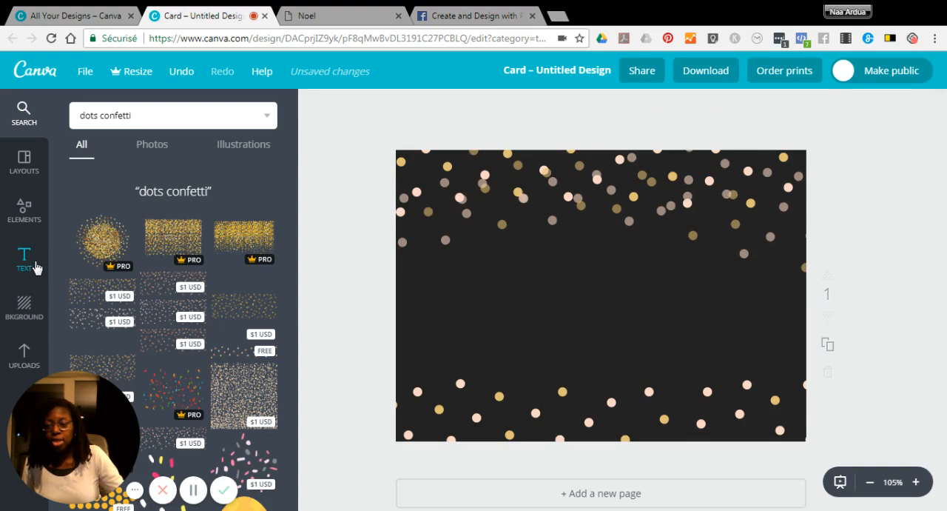
Step: Add a heading text box and set its font to Playlist Script
{"action": "left_click", "coordinate": [24, 259]}
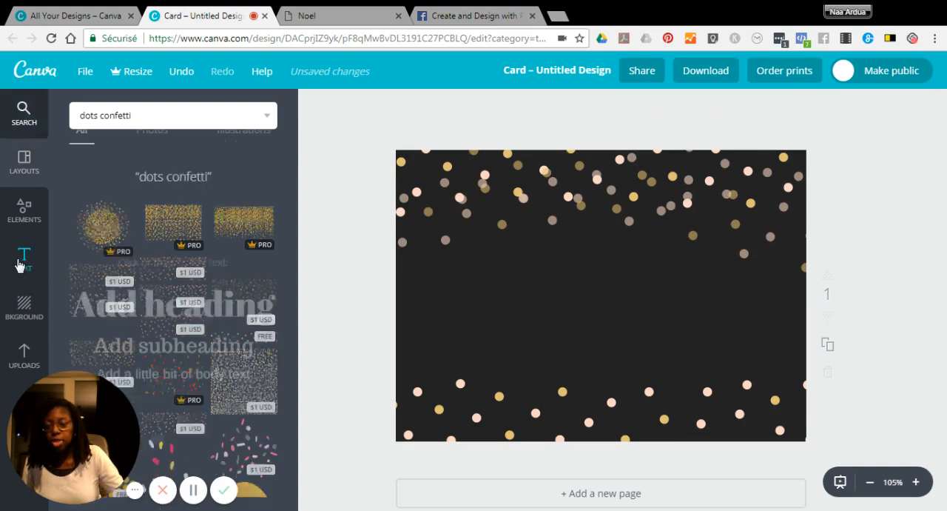
{"action": "left_click", "coordinate": [24, 259]}
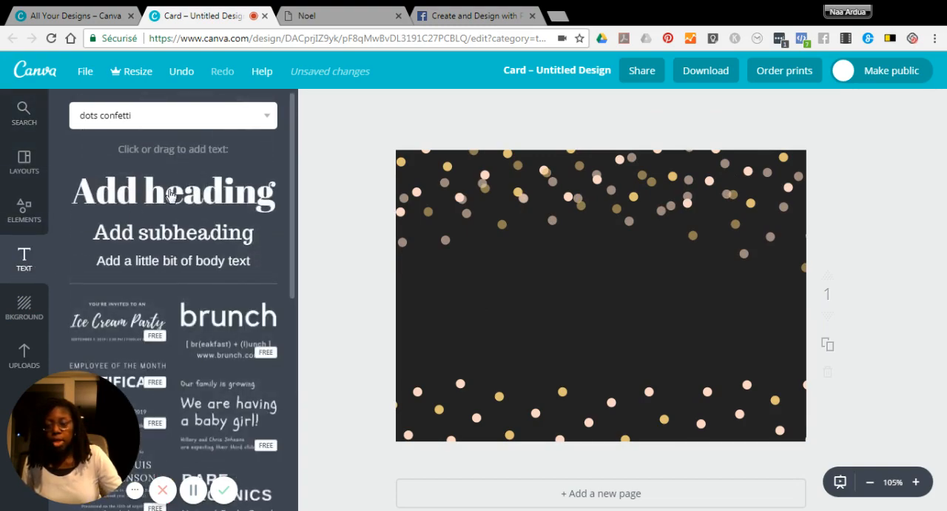
{"action": "left_click", "coordinate": [173, 191]}
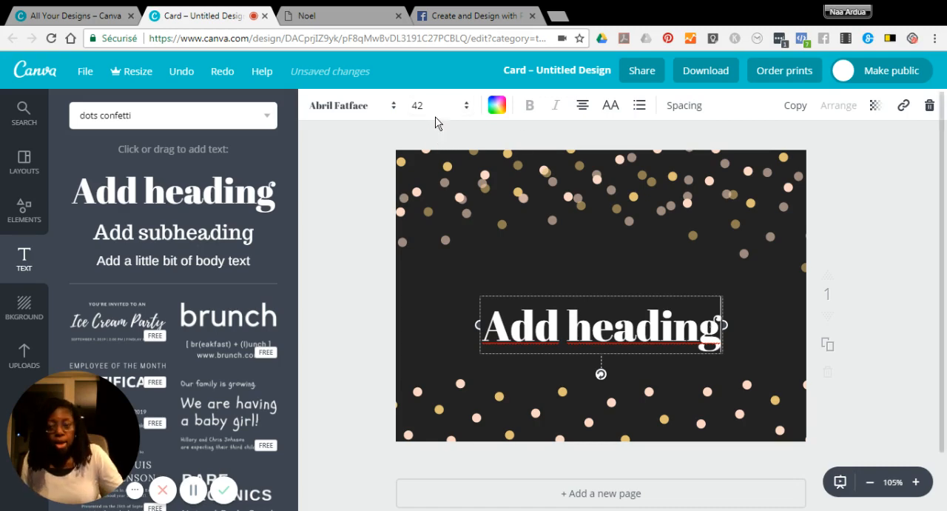
{"action": "left_click", "coordinate": [339, 104]}
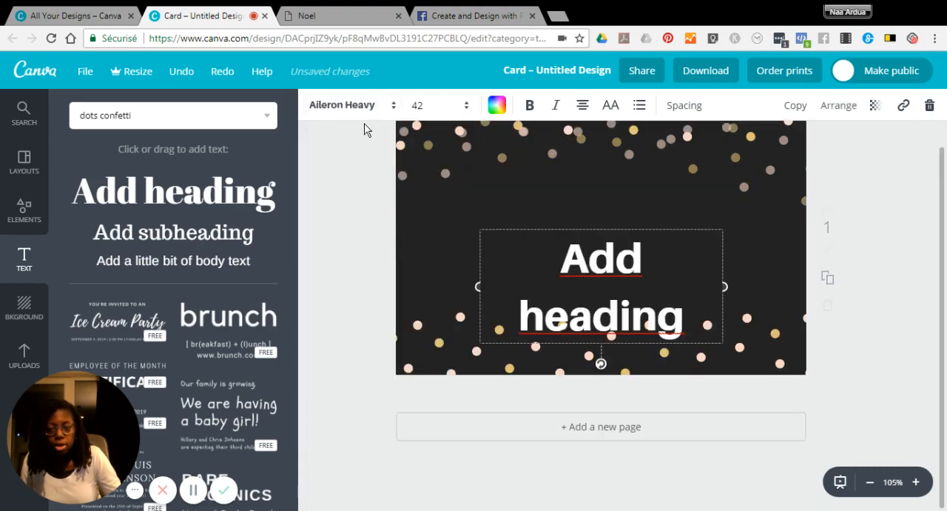
{"action": "left_click", "coordinate": [342, 103]}
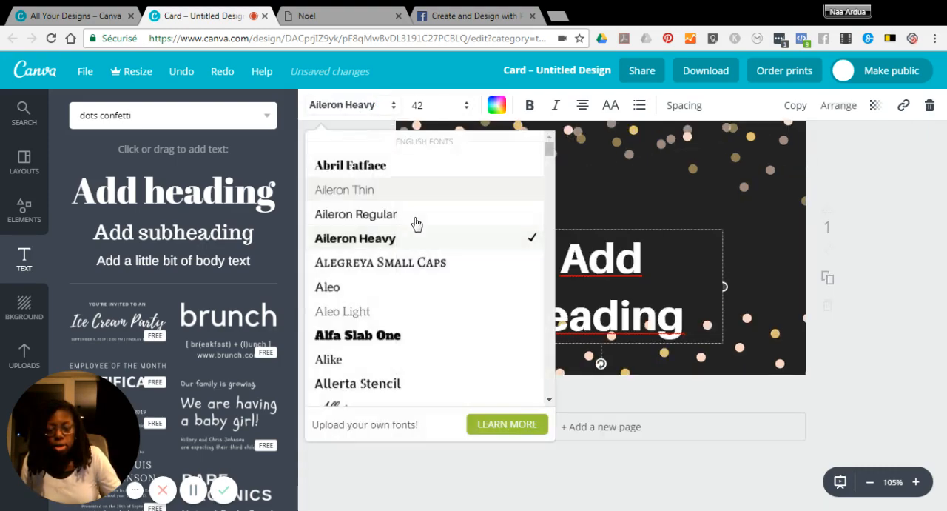
{"action": "scroll", "scroll_direction": "down", "scroll_amount": 3}
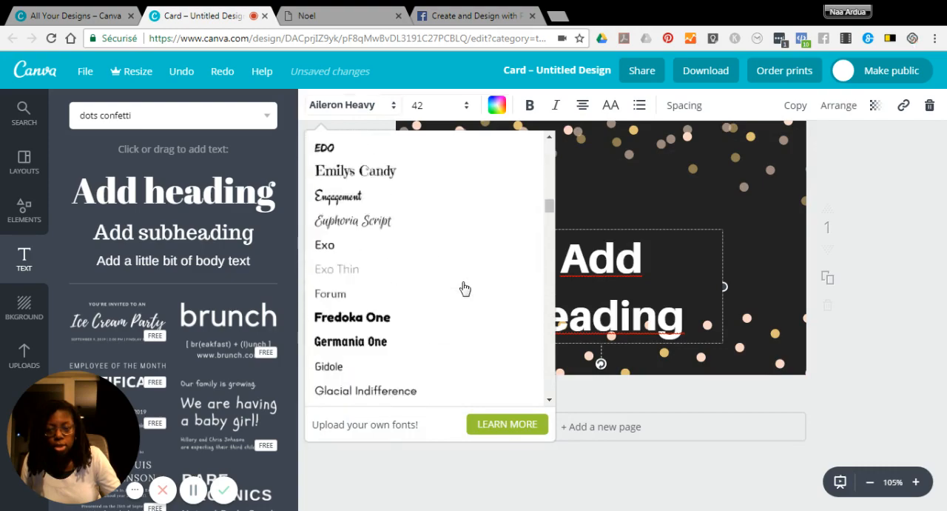
{"action": "scroll", "scroll_direction": "down", "scroll_amount": 3}
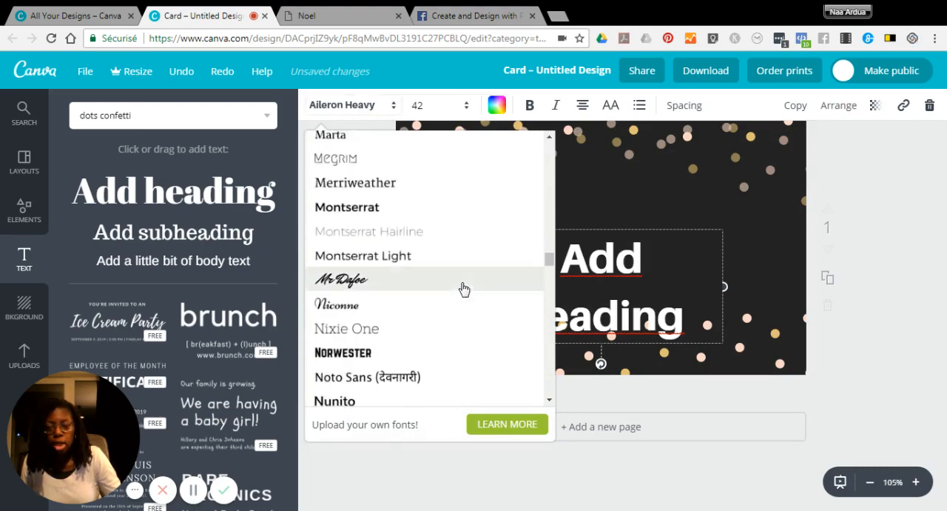
{"action": "scroll", "scroll_direction": "down", "scroll_amount": 3}
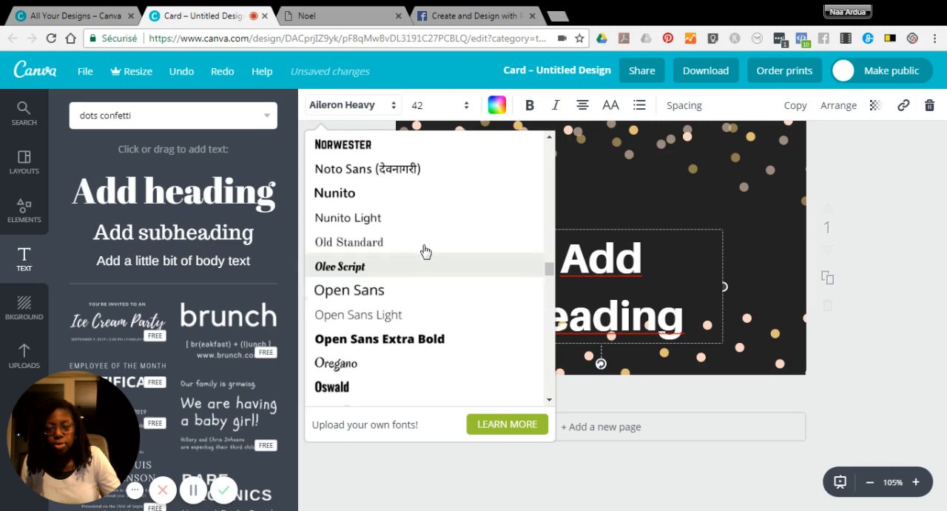
{"action": "scroll", "scroll_direction": "down", "scroll_amount": 3}
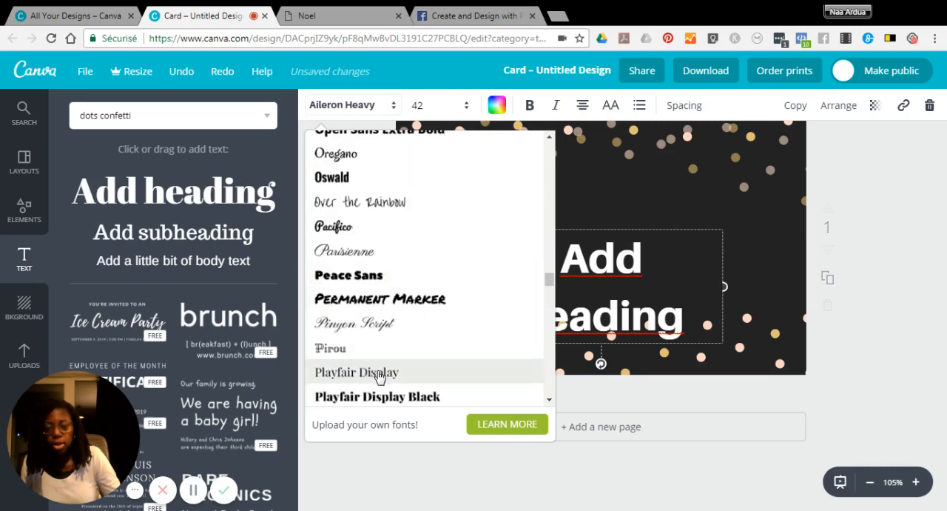
{"action": "left_click", "coordinate": [356, 375]}
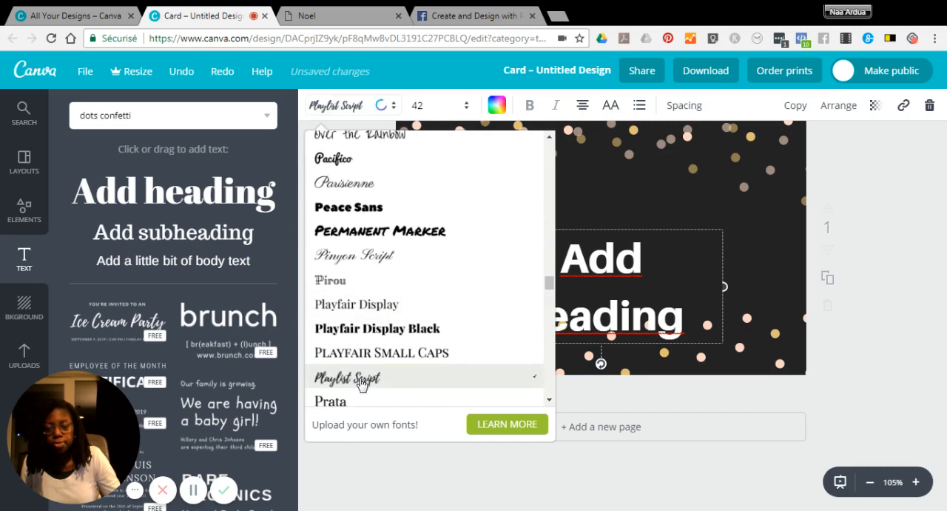
{"action": "left_click", "coordinate": [346, 377]}
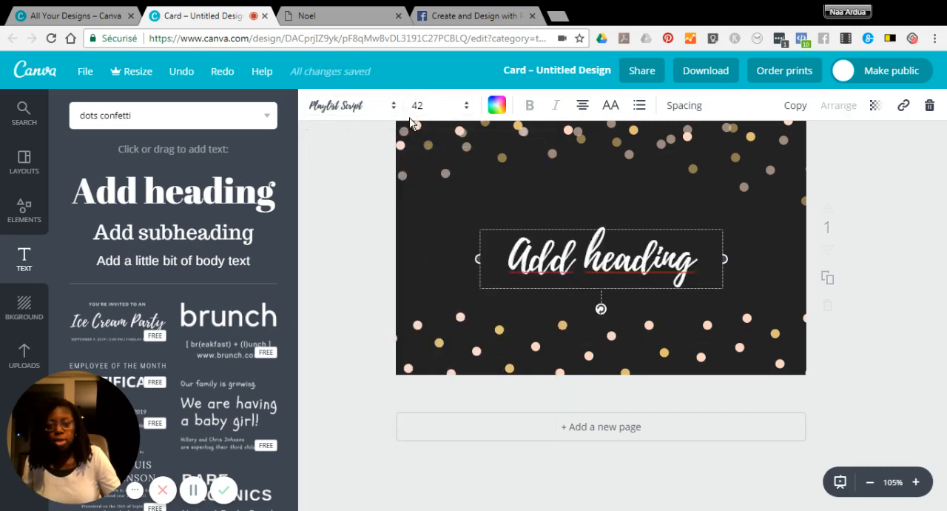
Step: Set the heading size to 80 and select its placeholder text for replacement
{"action": "left_click", "coordinate": [418, 104]}
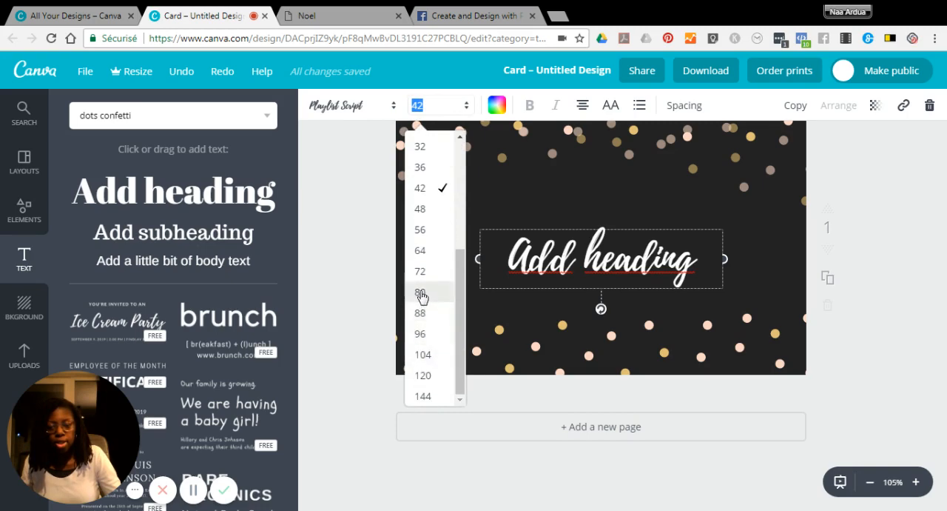
{"action": "left_click", "coordinate": [420, 291]}
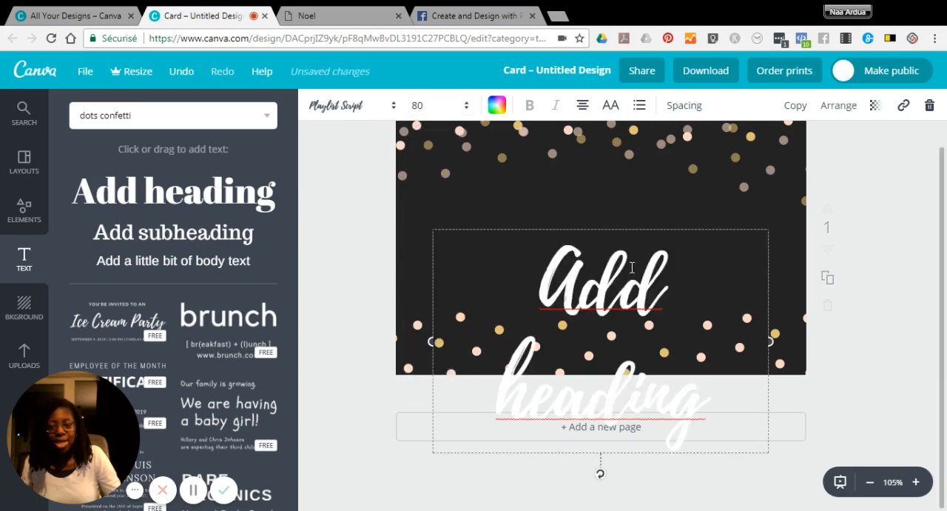
{"action": "left_click", "coordinate": [539, 284]}
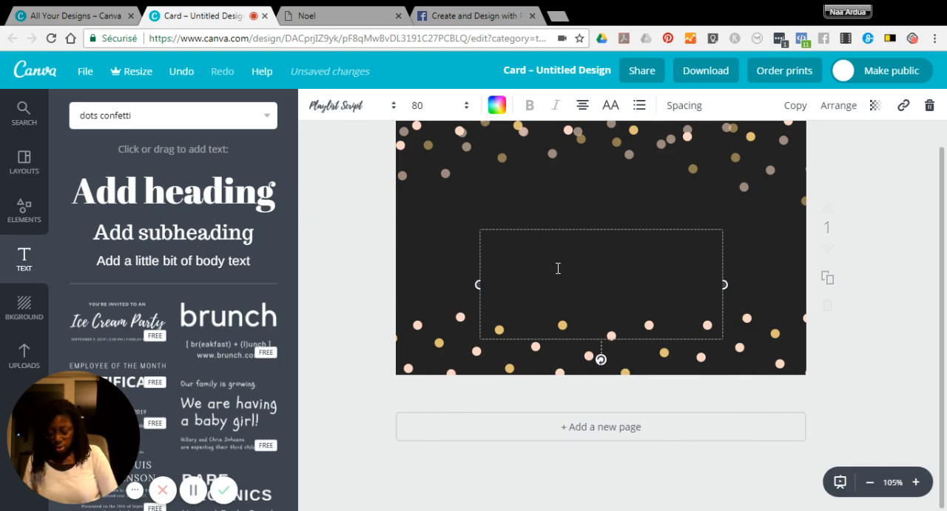
Step: Replace the heading with 'Let it Snow' and widen the box so it sits on one line
{"action": "type", "text": "Let"}
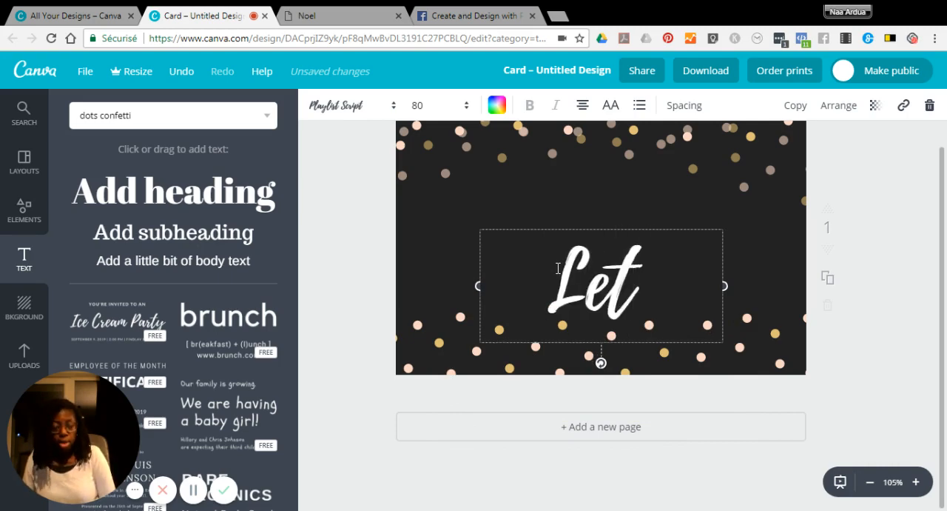
{"action": "type", "text": "it Snow"}
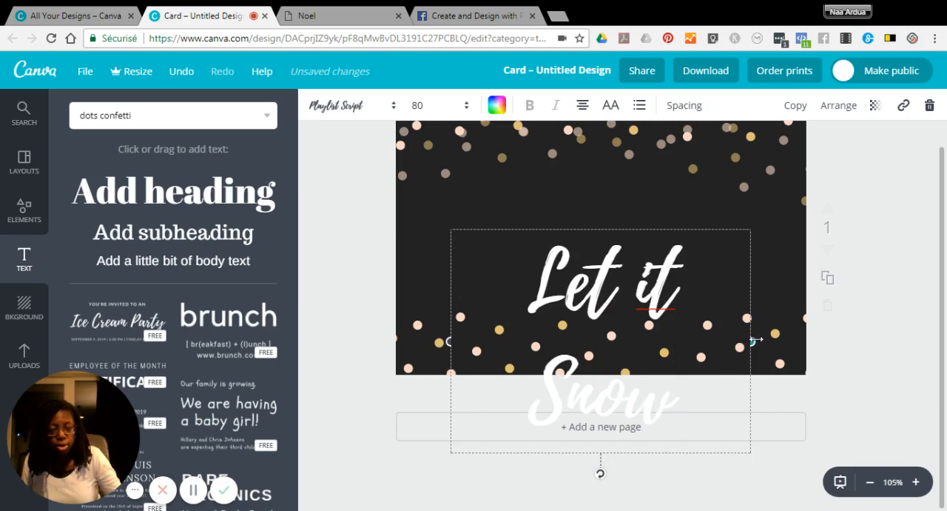
{"action": "left_click_drag", "start_coordinate": [752, 340], "coordinate": [797, 340]}
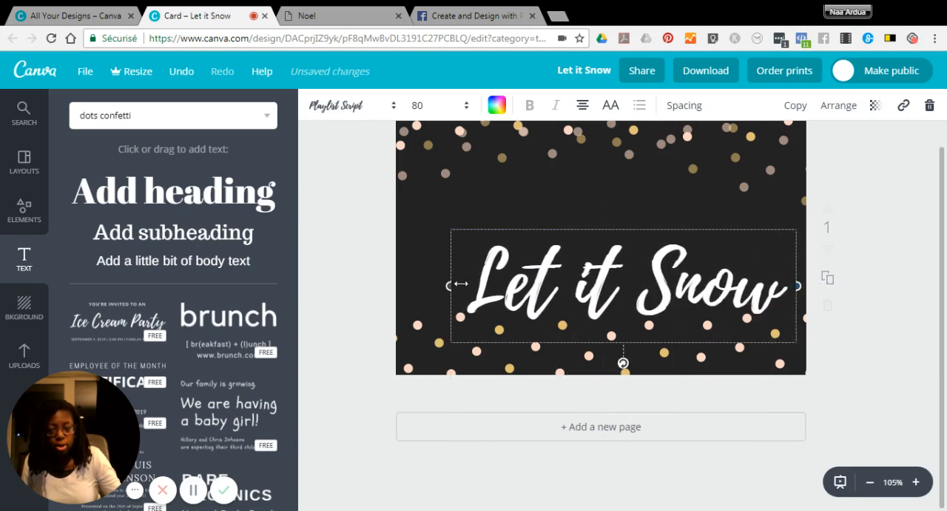
{"action": "mouse_move", "coordinate": [629, 219]}
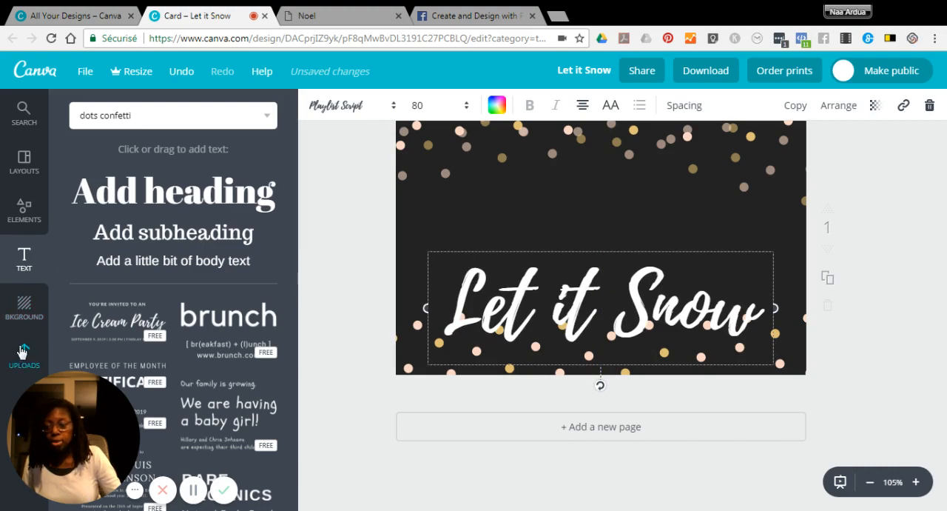
Step: Add the uploaded woman illustration and centre her above the Let it Snow text
{"action": "left_click", "coordinate": [24, 355]}
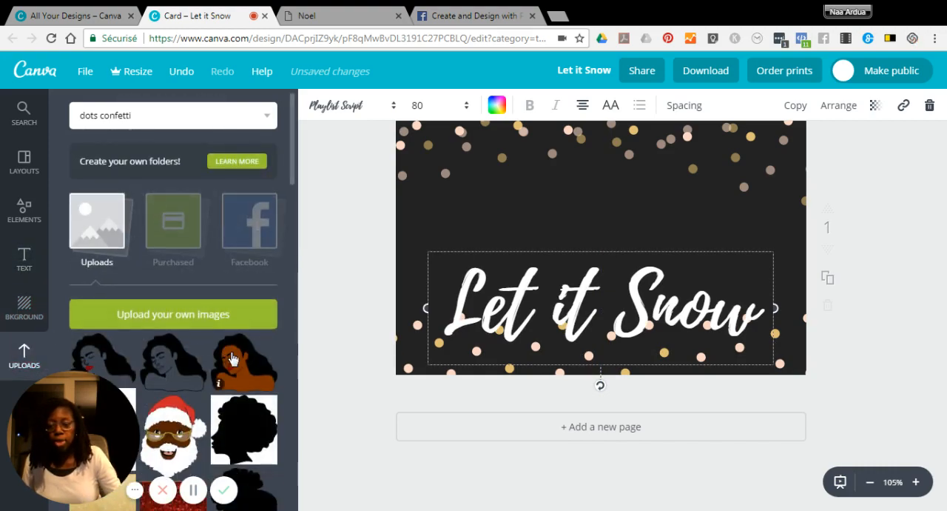
{"action": "left_click", "coordinate": [244, 358]}
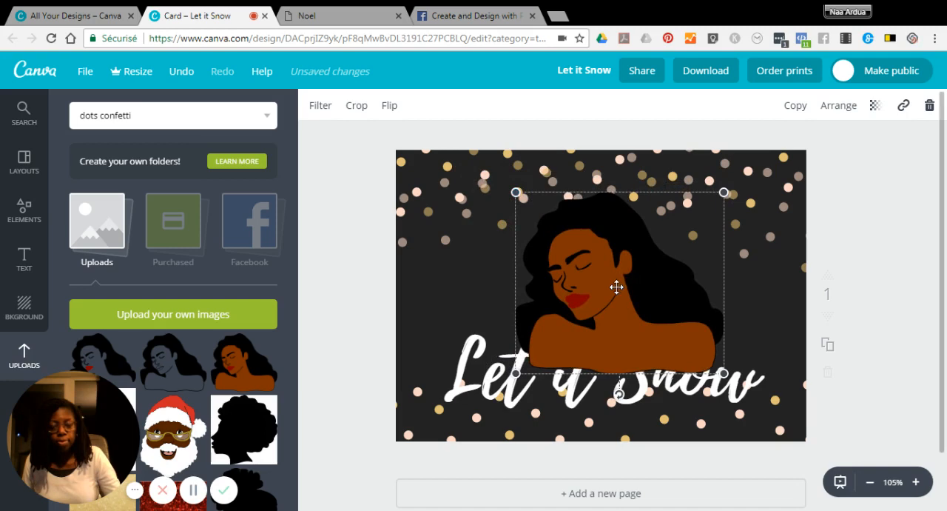
{"action": "left_click_drag", "start_coordinate": [619, 287], "coordinate": [589, 273]}
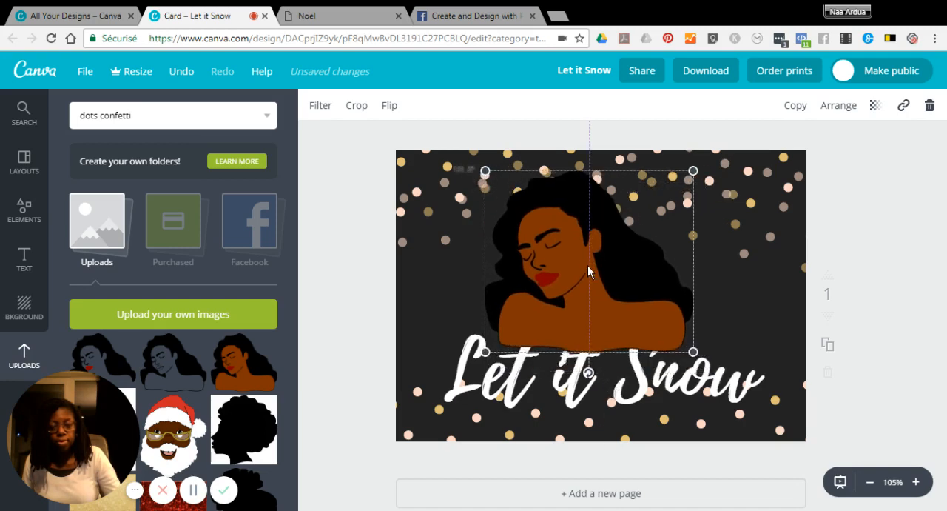
{"action": "left_click_drag", "start_coordinate": [589, 266], "coordinate": [592, 249]}
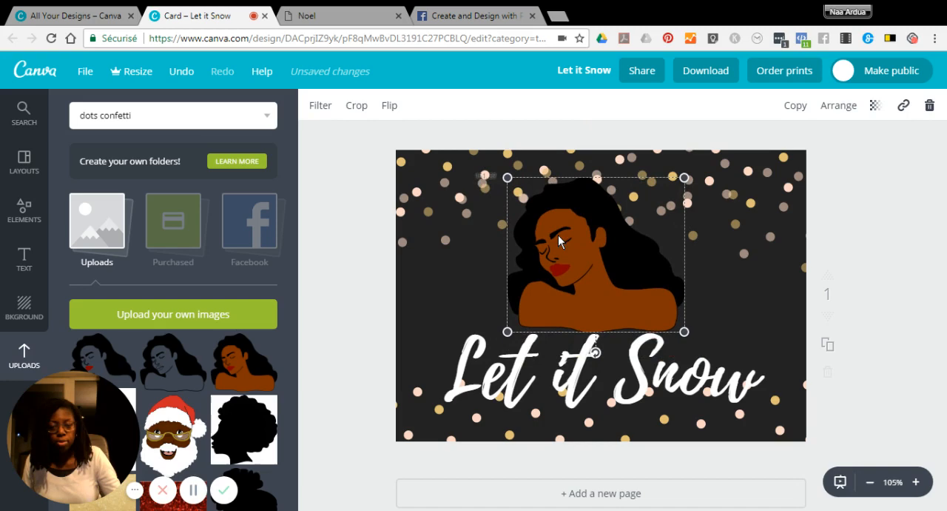
{"action": "mouse_move", "coordinate": [599, 237]}
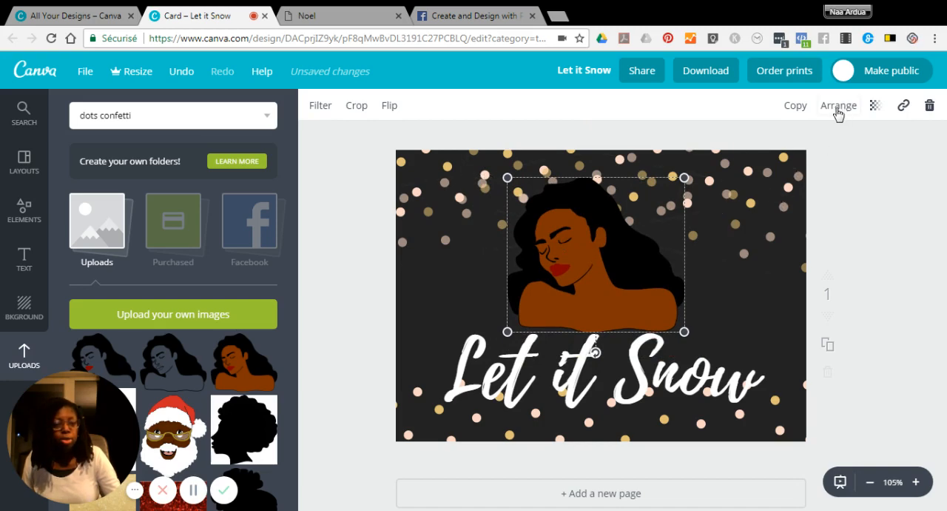
Step: Adjust layer order so the woman sits behind the Let it Snow heading
{"action": "left_click", "coordinate": [838, 105]}
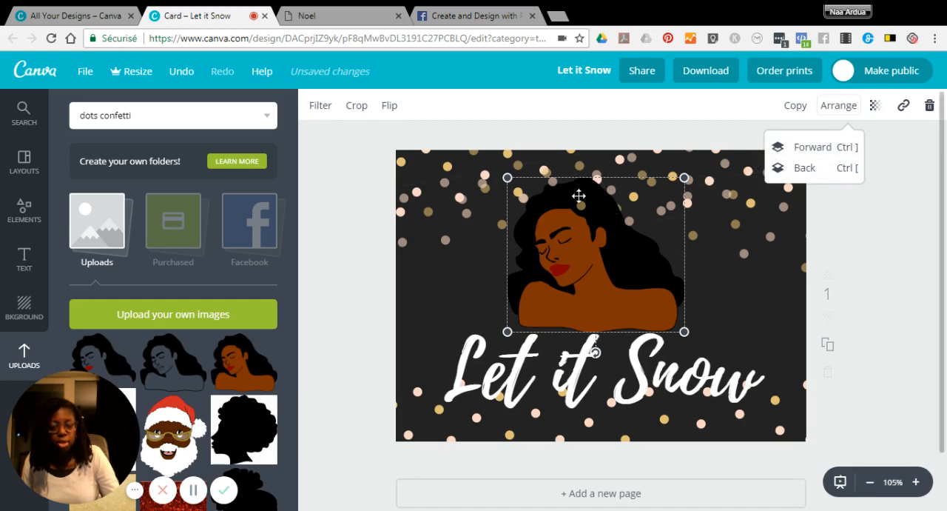
{"action": "mouse_move", "coordinate": [747, 282]}
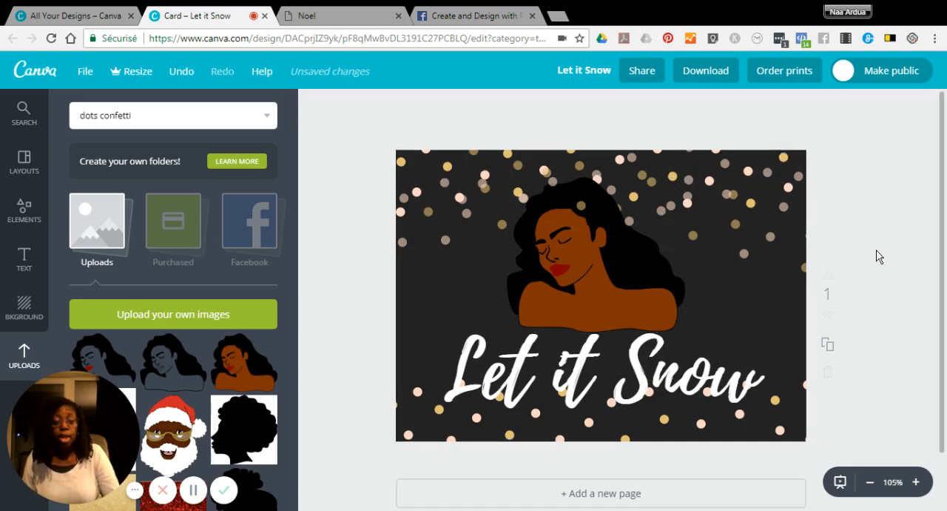
{"action": "left_click", "coordinate": [600, 377]}
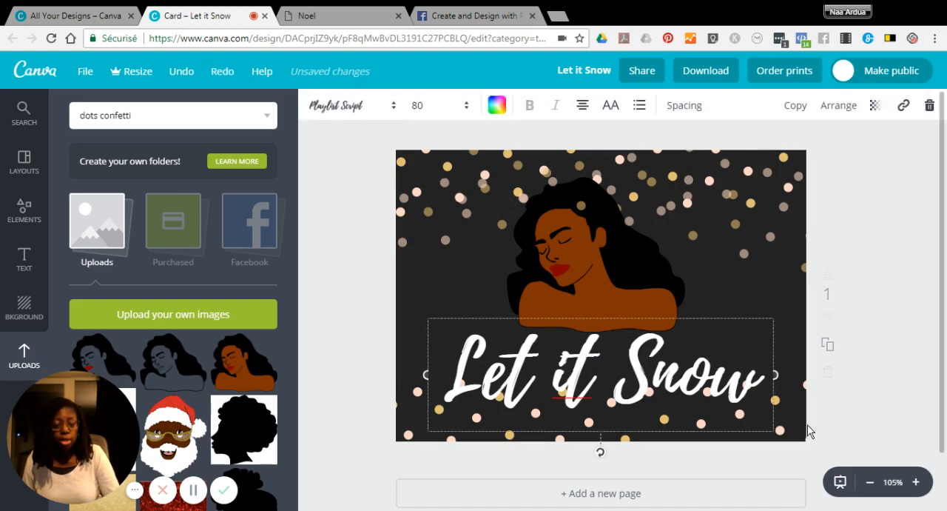
{"action": "mouse_move", "coordinate": [767, 374]}
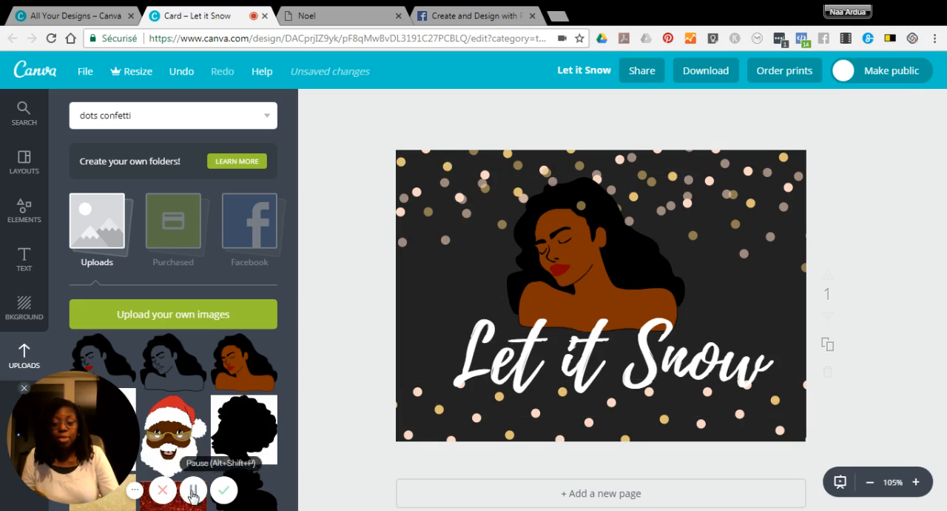
{"action": "left_click", "coordinate": [193, 488]}
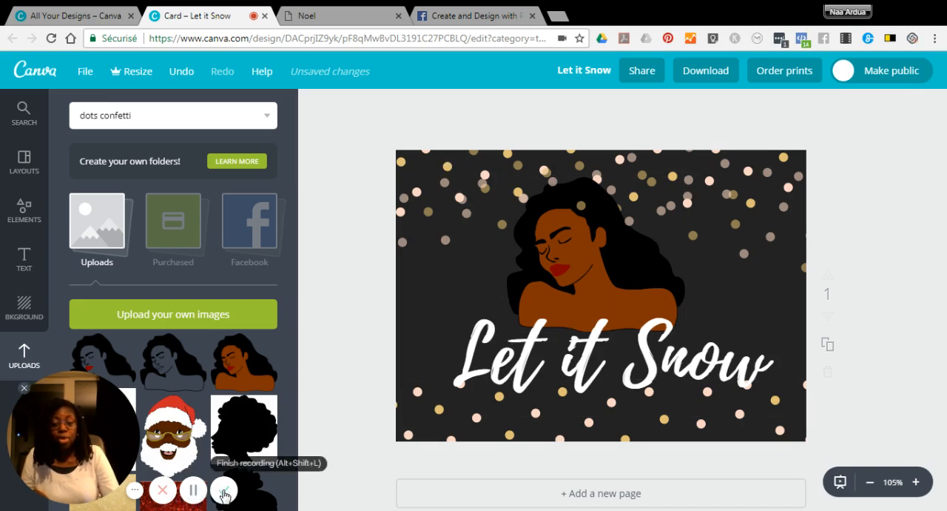